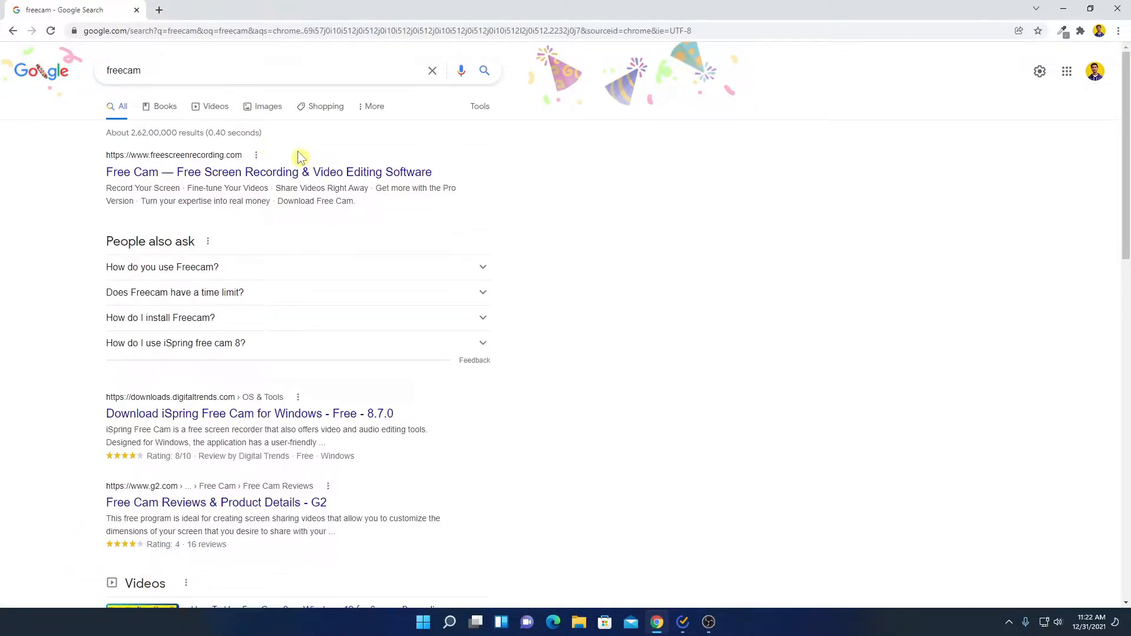
{"action": "mouse_move", "coordinate": [448, 181]}
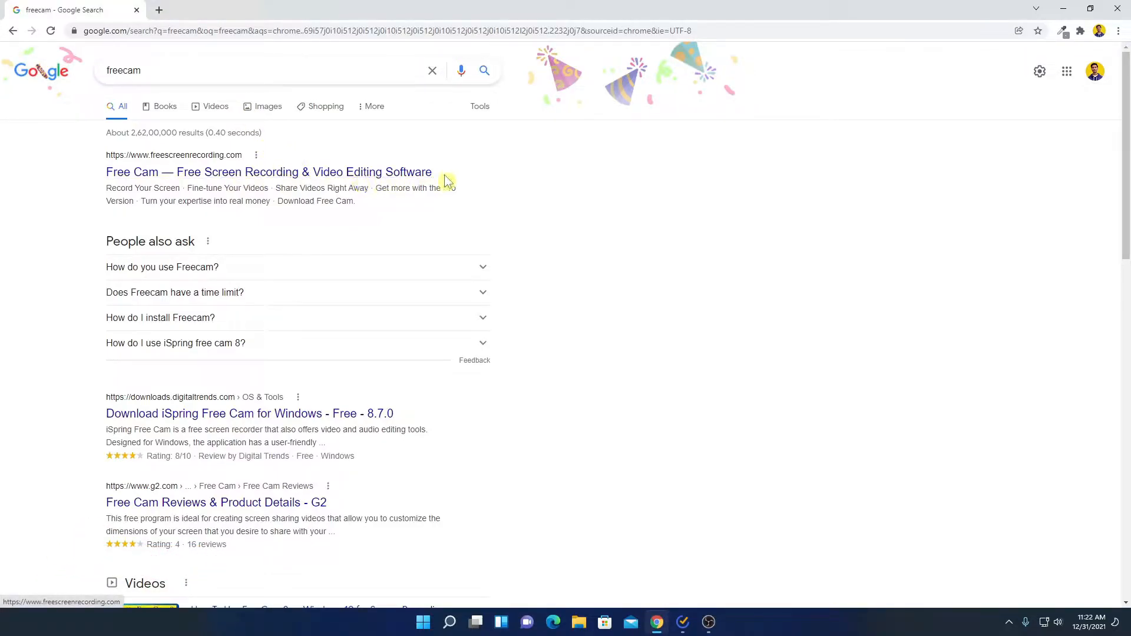
{"action": "mouse_move", "coordinate": [360, 165]}
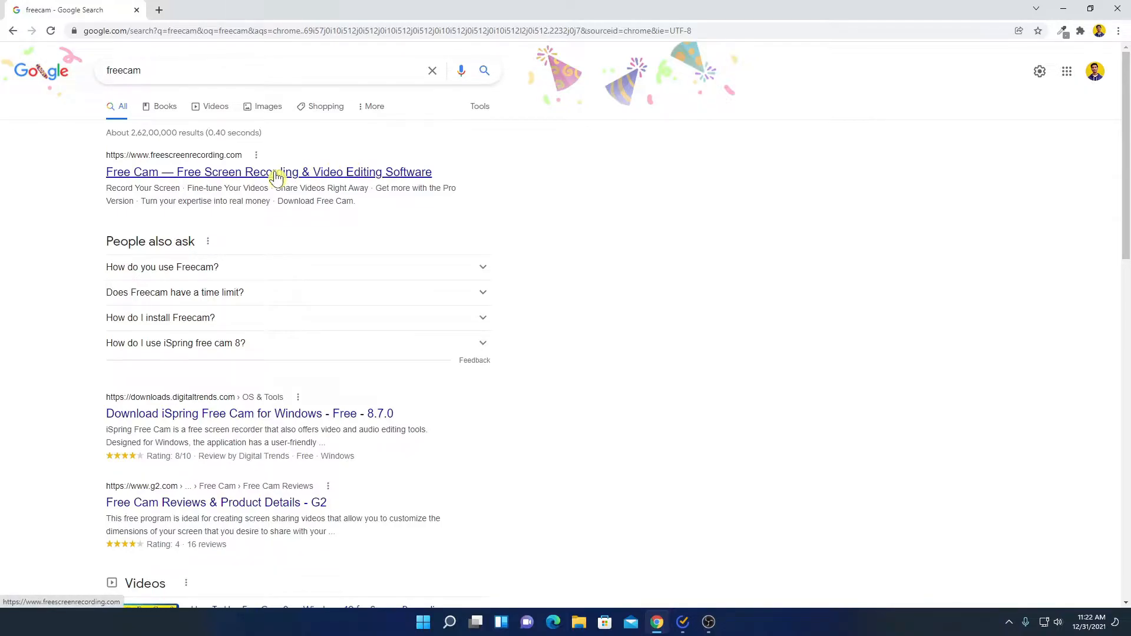
{"action": "mouse_move", "coordinate": [205, 159]}
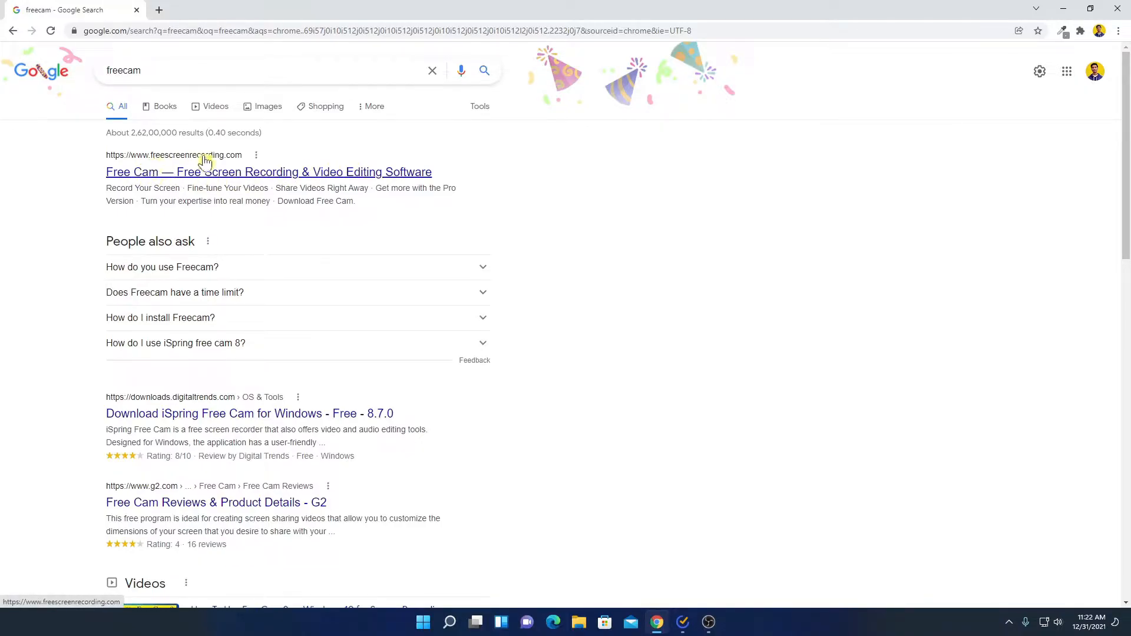
Step: Download the Free Cam .msi installer from the official site and run it from Chrome's download bar
{"action": "left_click", "coordinate": [269, 172]}
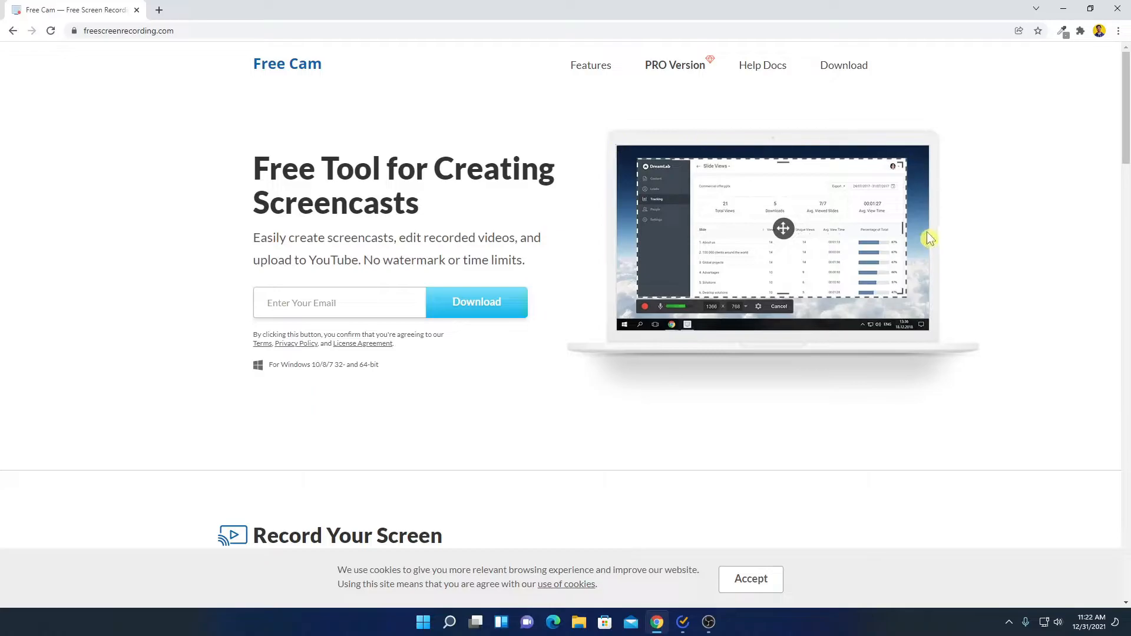
{"action": "scroll", "scroll_direction": "down", "scroll_amount": 3}
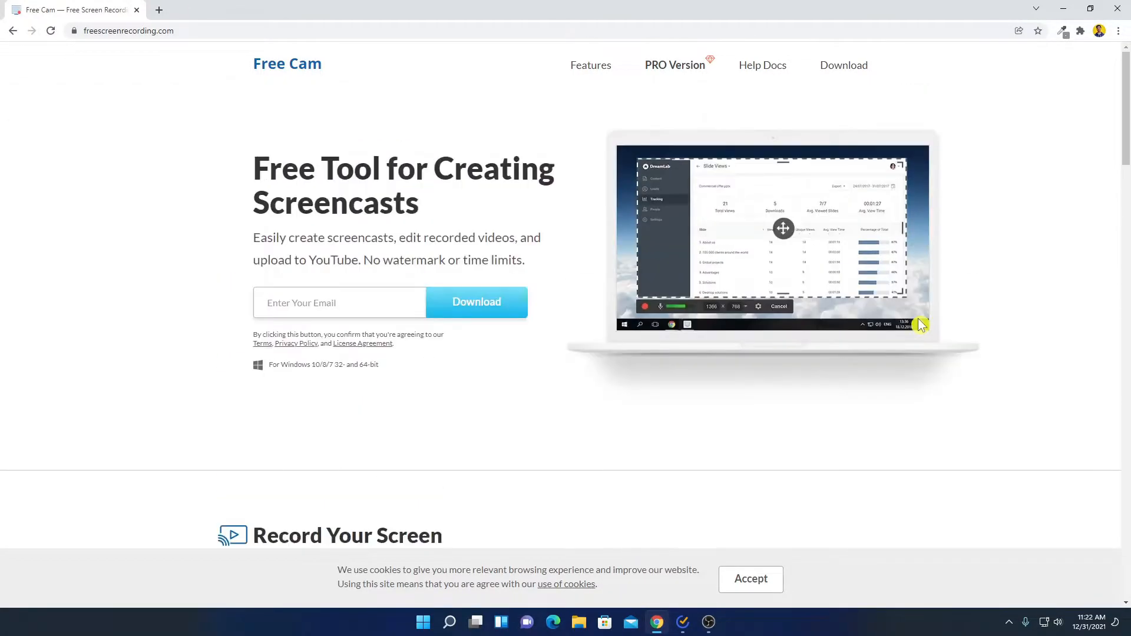
{"action": "left_click", "coordinate": [843, 64]}
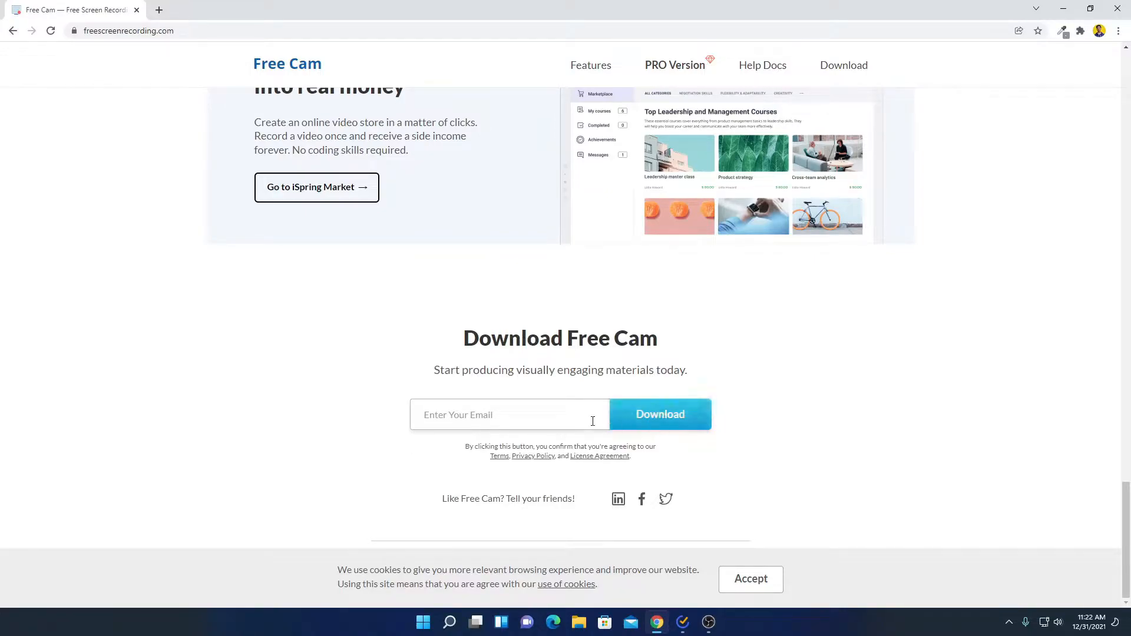
{"action": "left_click", "coordinate": [658, 414]}
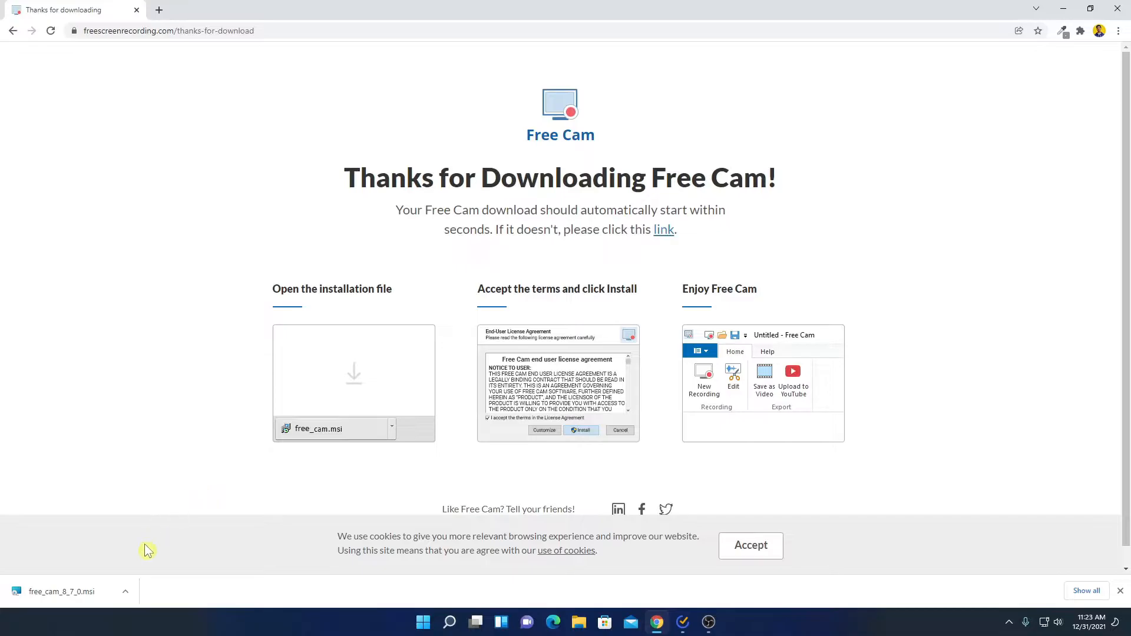
{"action": "left_click", "coordinate": [125, 591]}
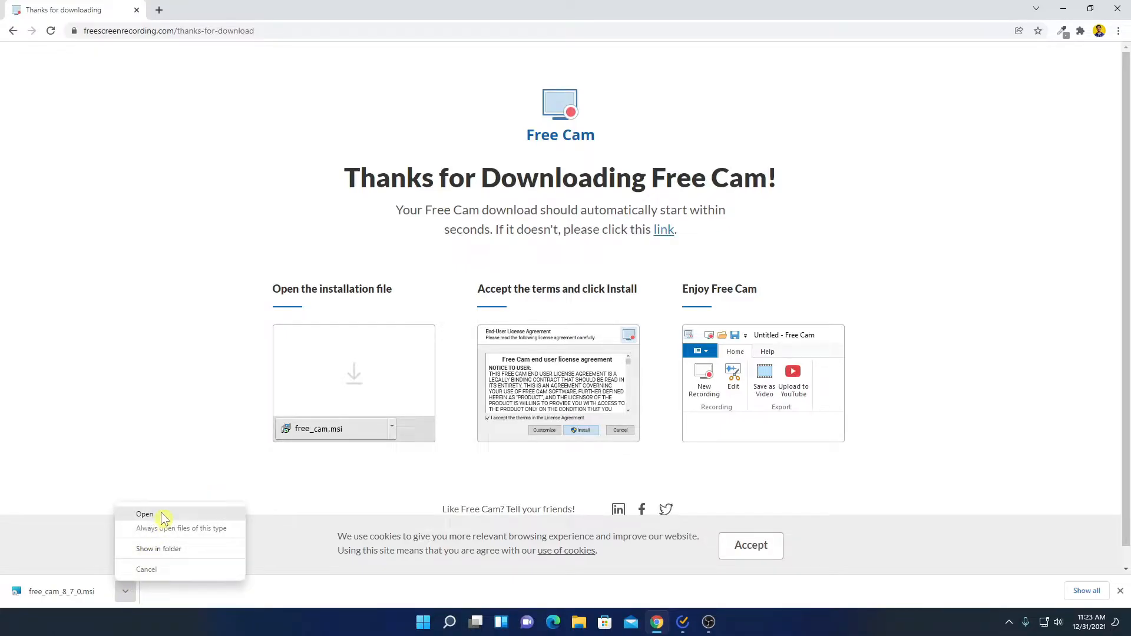
{"action": "left_click", "coordinate": [143, 515]}
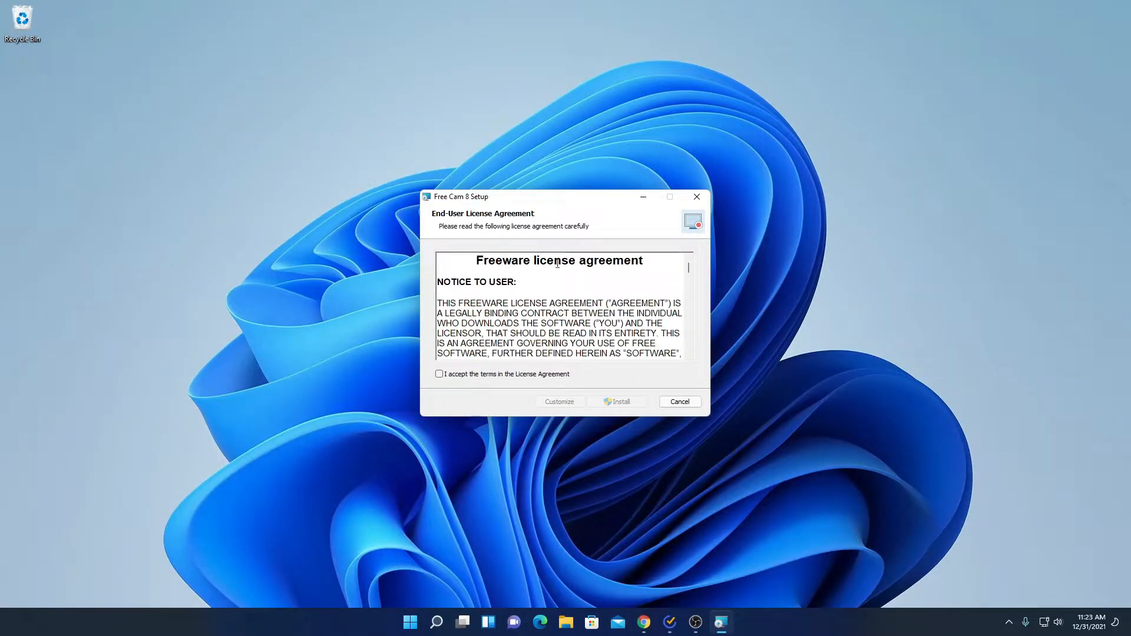
{"action": "mouse_move", "coordinate": [468, 208]}
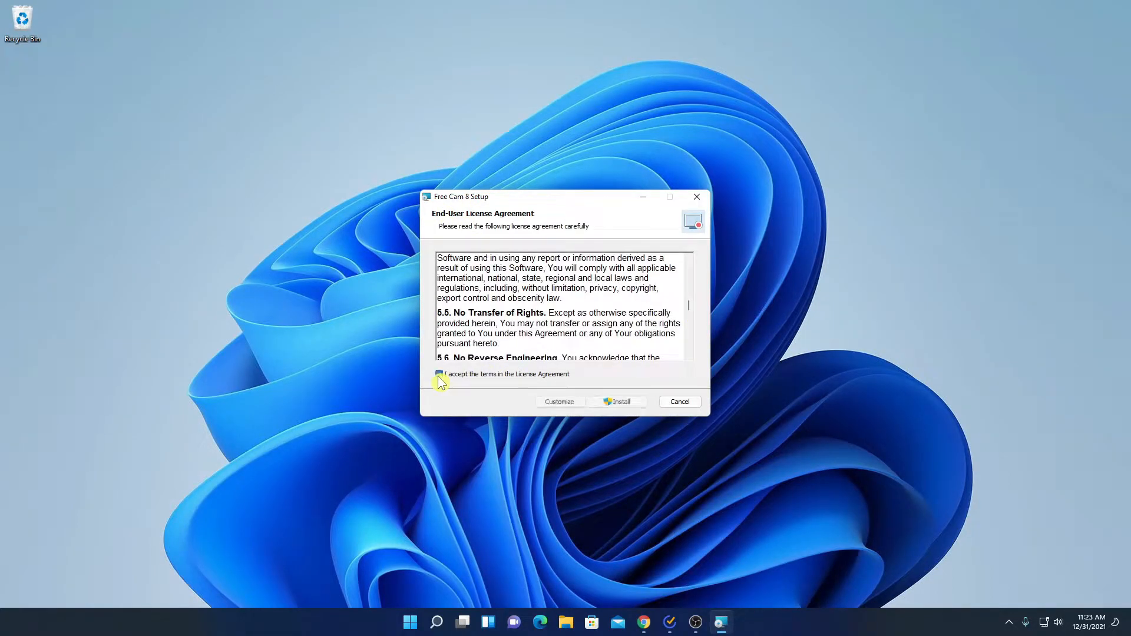
Step: Accept the license terms and install Free Cam 8 through the setup wizard
{"action": "left_click", "coordinate": [439, 374]}
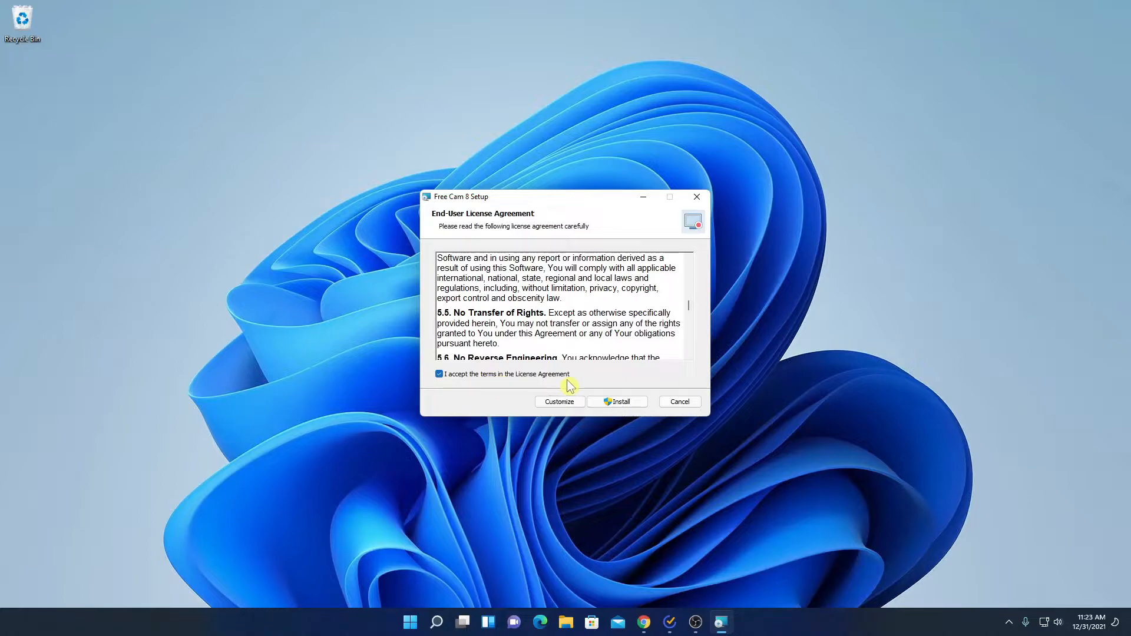
{"action": "left_click", "coordinate": [616, 401]}
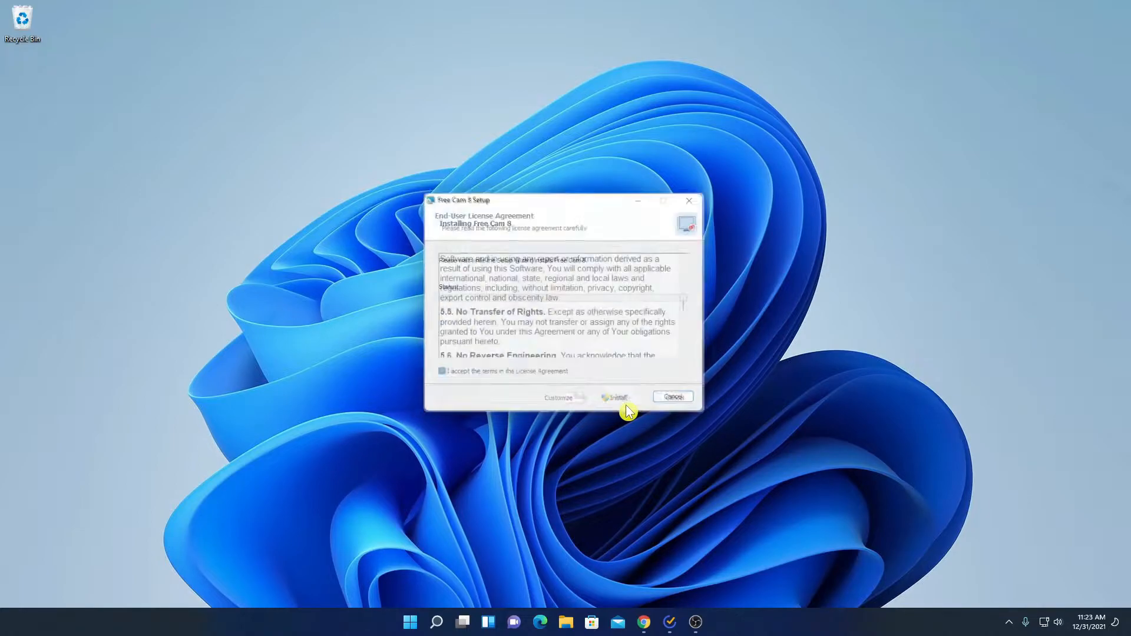
{"action": "left_click", "coordinate": [615, 397]}
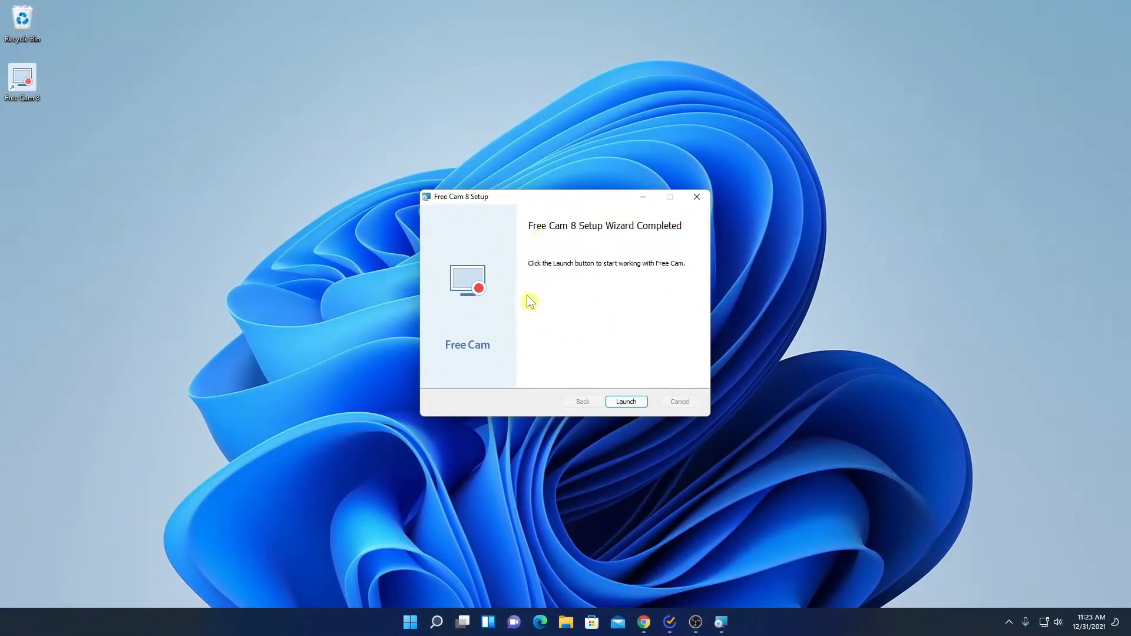
Step: Launch Free Cam from the finished wizard and dismiss the 'already running' warning
{"action": "left_click", "coordinate": [625, 401]}
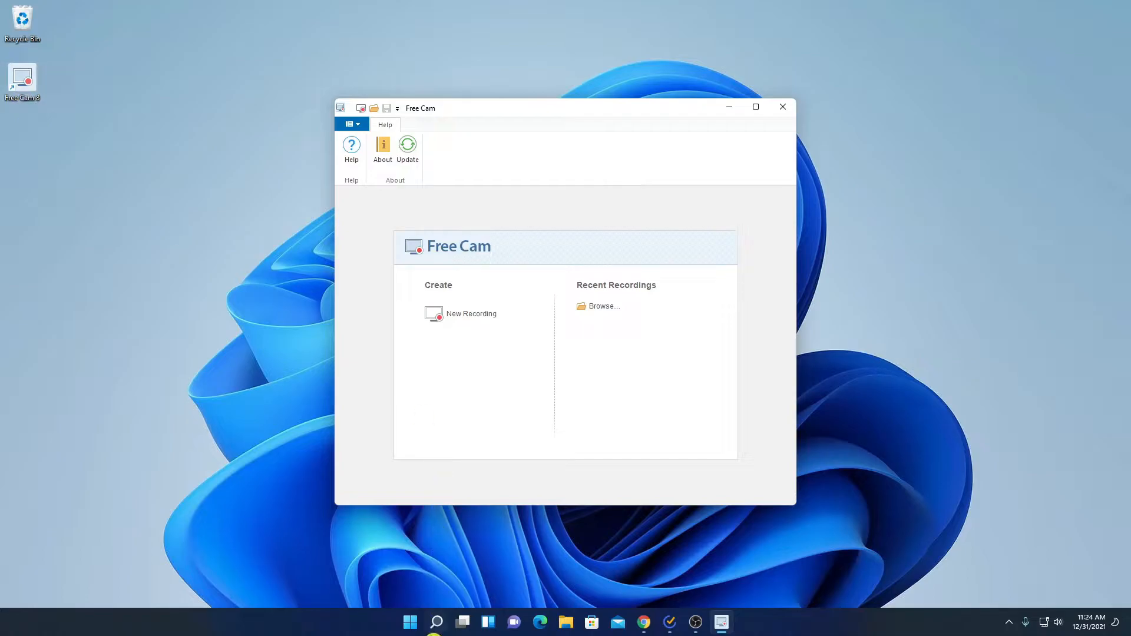
{"action": "type", "text": "feedback Hub"}
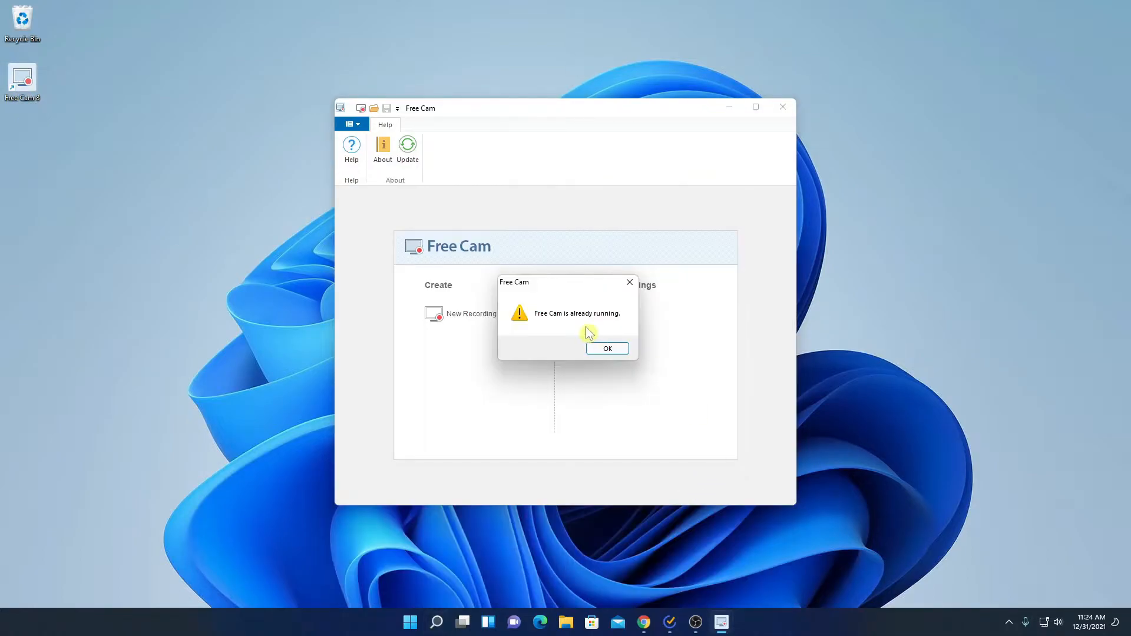
{"action": "left_click", "coordinate": [606, 349]}
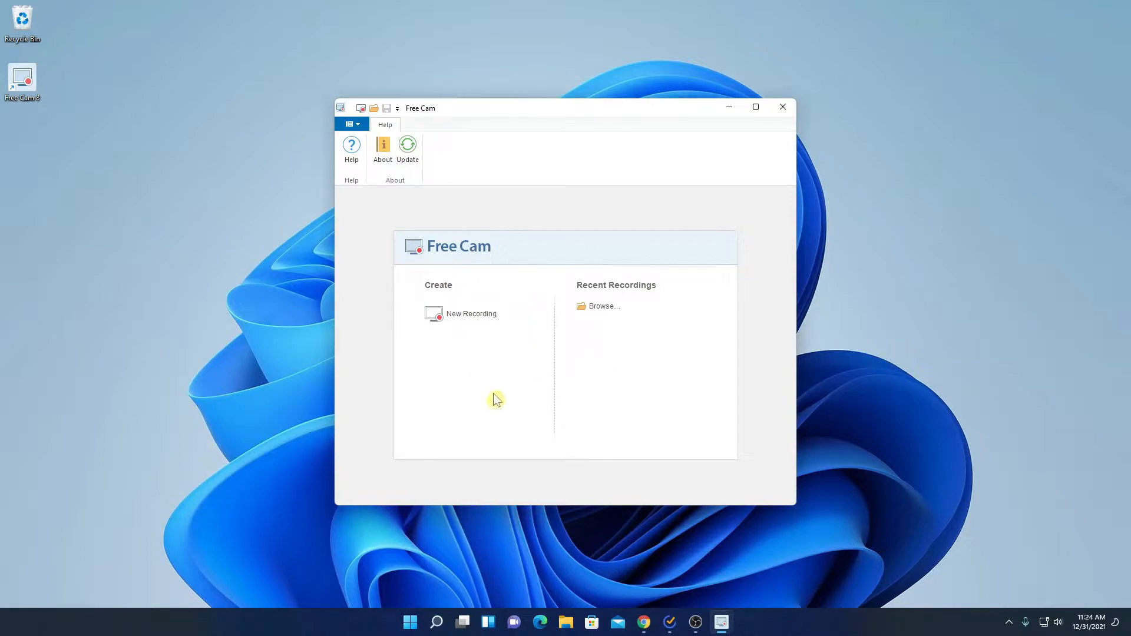
{"action": "mouse_move", "coordinate": [538, 323]}
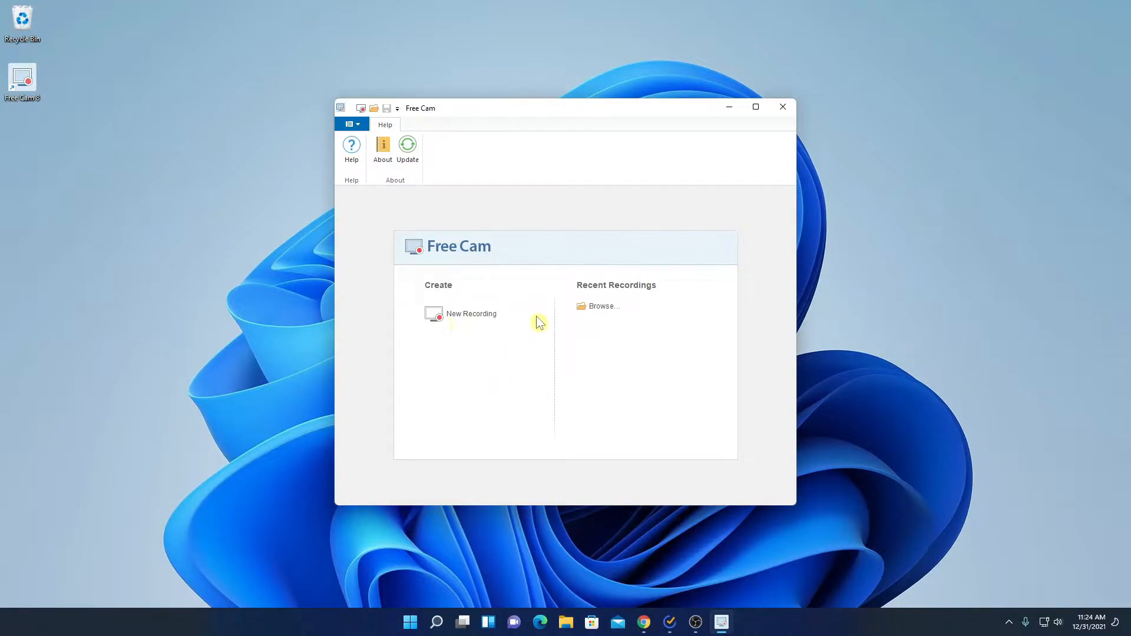
{"action": "mouse_move", "coordinate": [596, 274]}
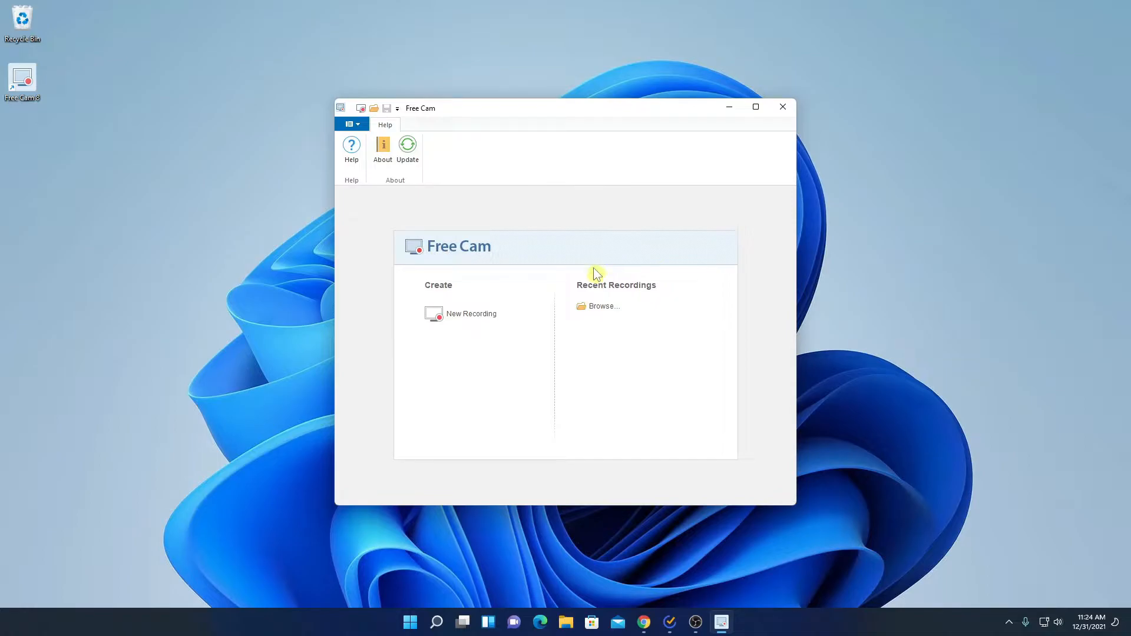
{"action": "mouse_move", "coordinate": [461, 320]}
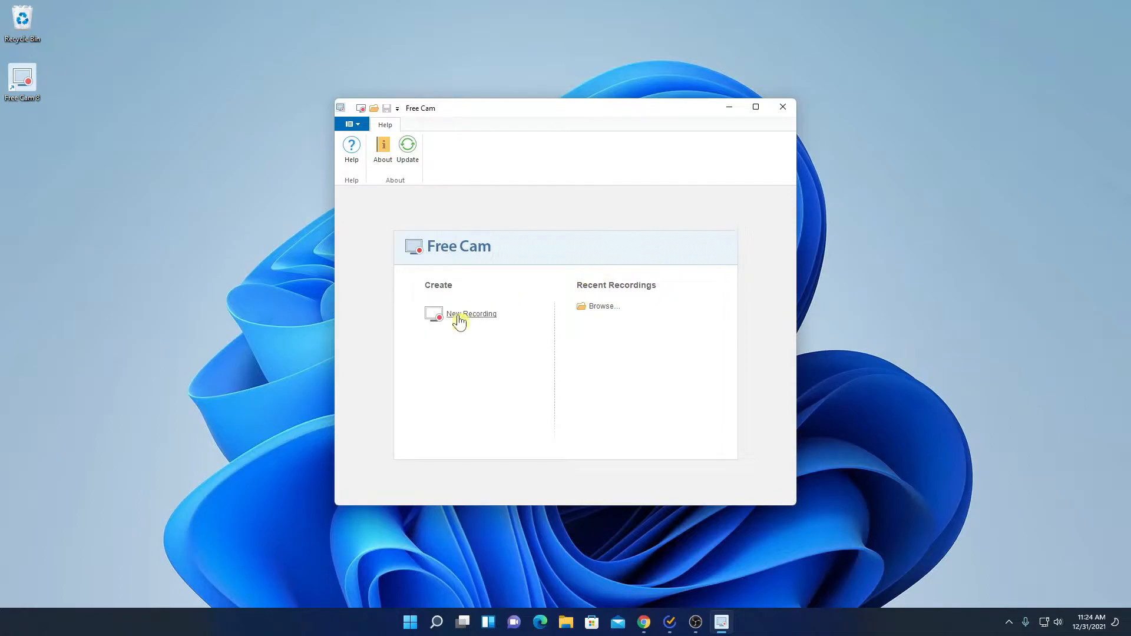
Step: Start a new recording and mark a custom 1076×656 capture area over the desktop centre
{"action": "left_click", "coordinate": [470, 314]}
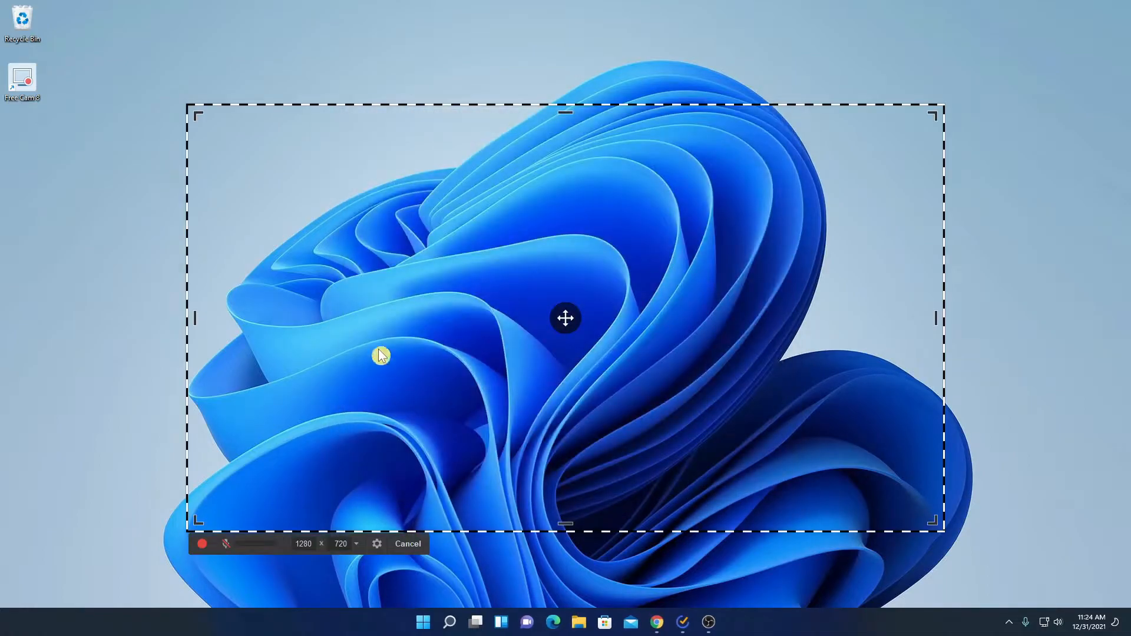
{"action": "mouse_move", "coordinate": [438, 567]}
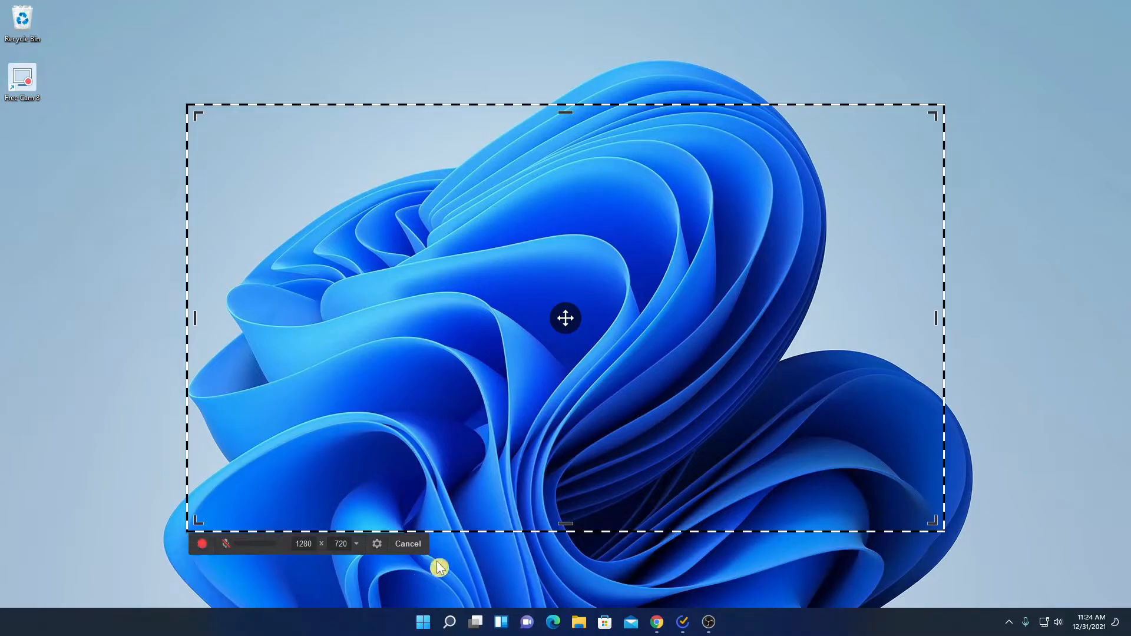
{"action": "left_click", "coordinate": [340, 544]}
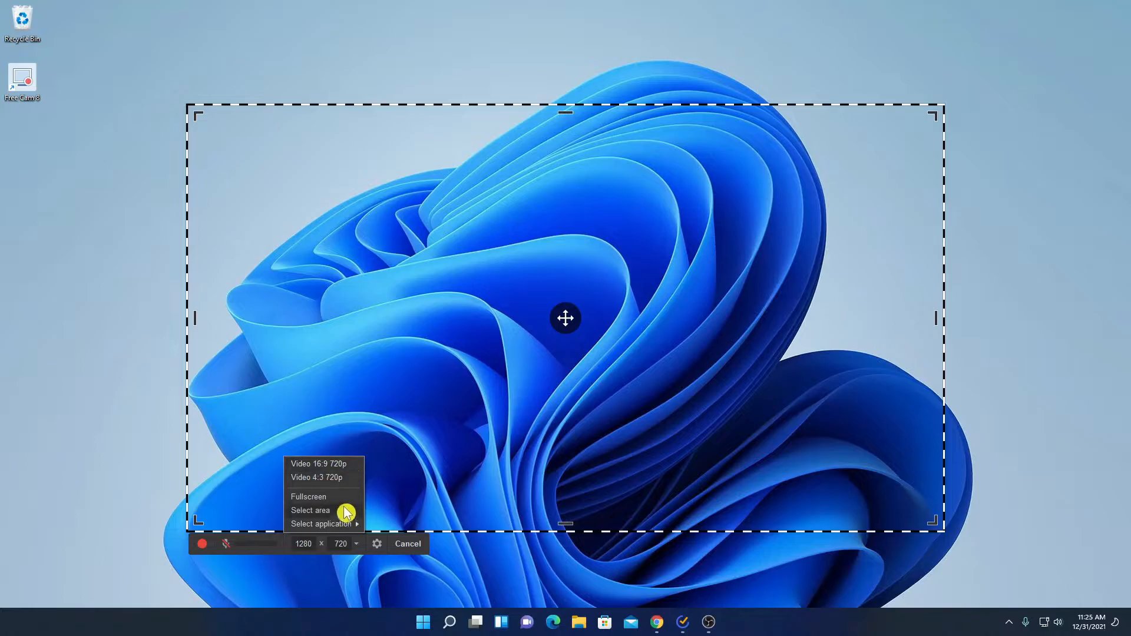
{"action": "left_click", "coordinate": [308, 496]}
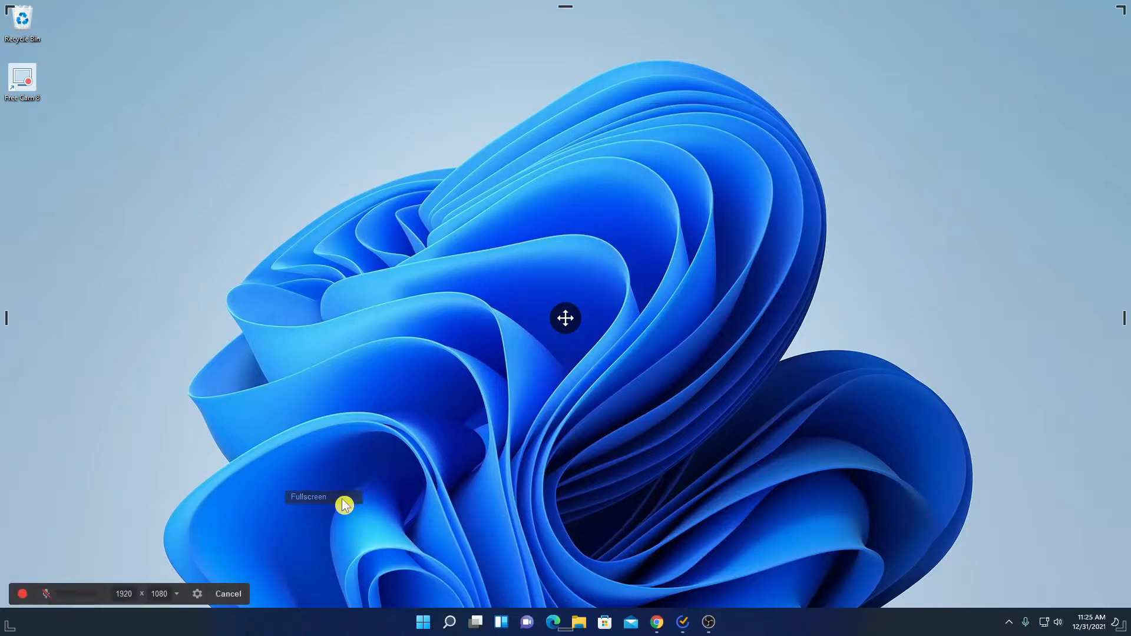
{"action": "left_click", "coordinate": [175, 593]}
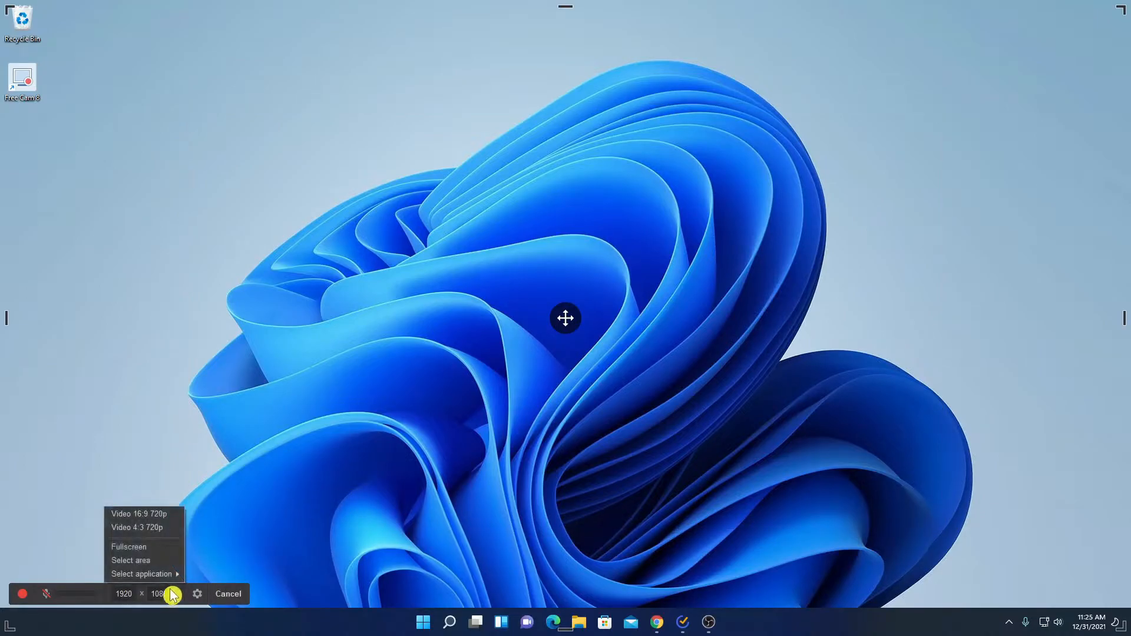
{"action": "left_click", "coordinate": [131, 561]}
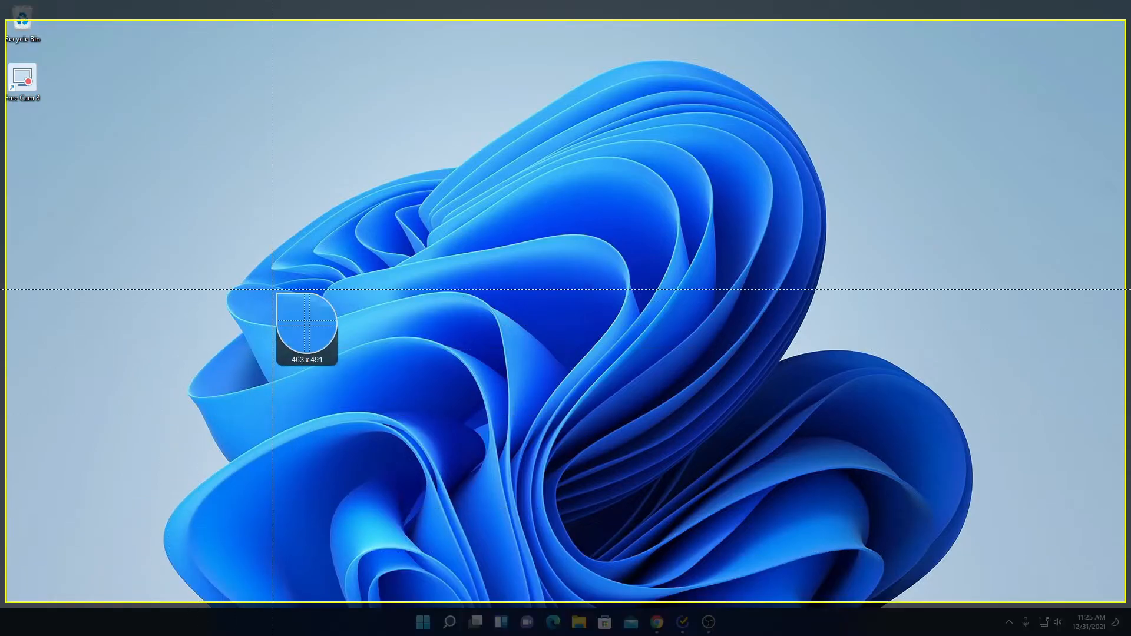
{"action": "left_click_drag", "start_coordinate": [310, 332], "coordinate": [490, 407]}
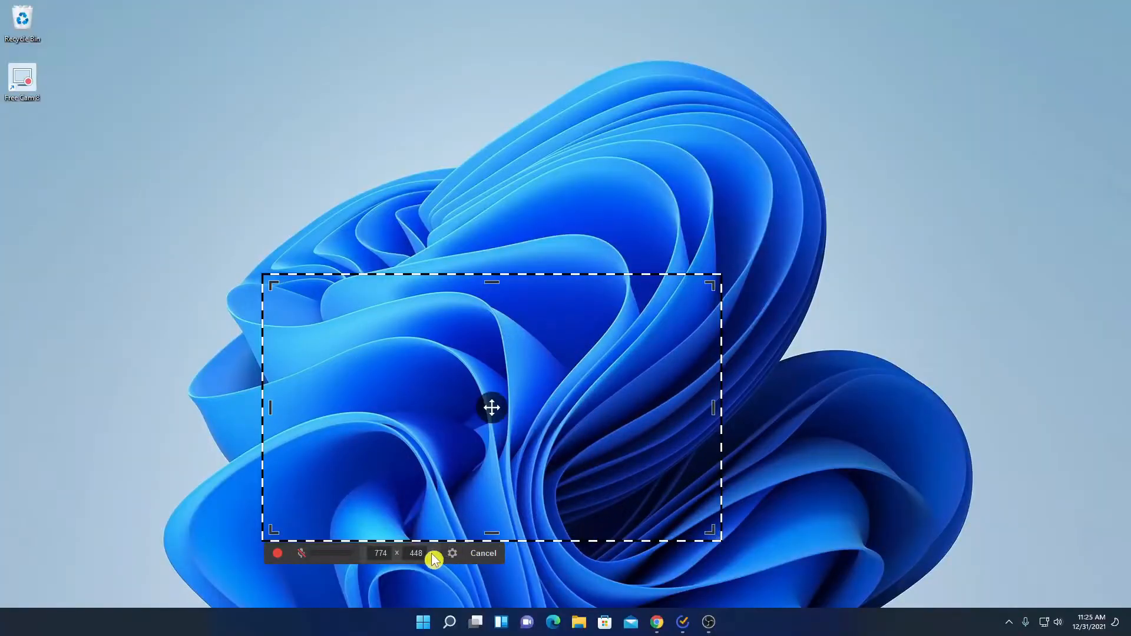
{"action": "left_click", "coordinate": [431, 554]}
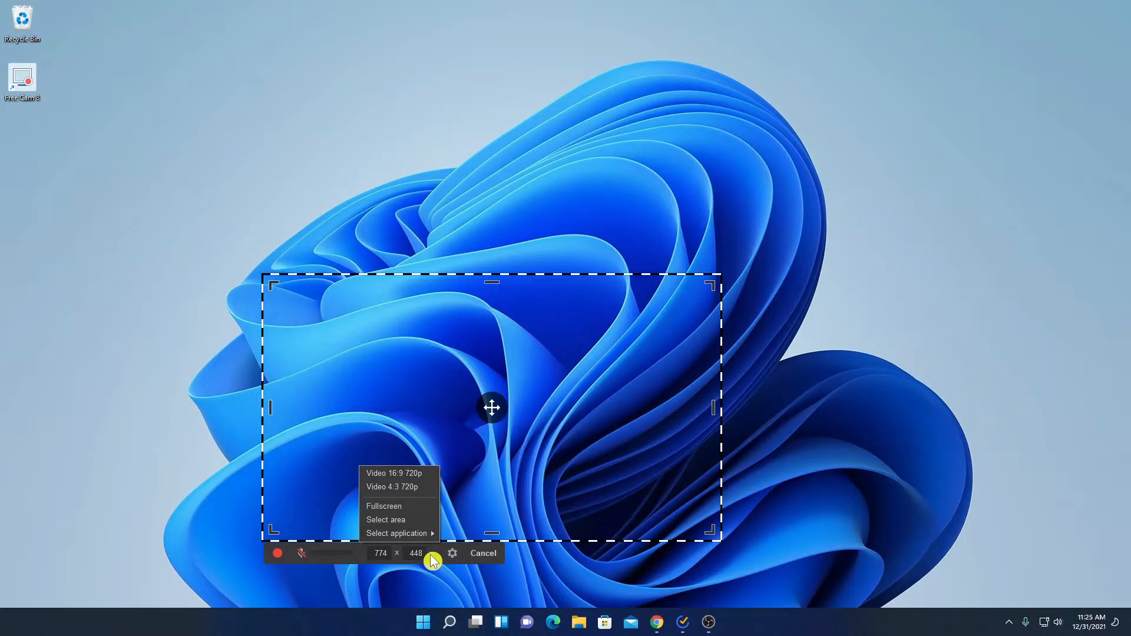
{"action": "left_click", "coordinate": [386, 520]}
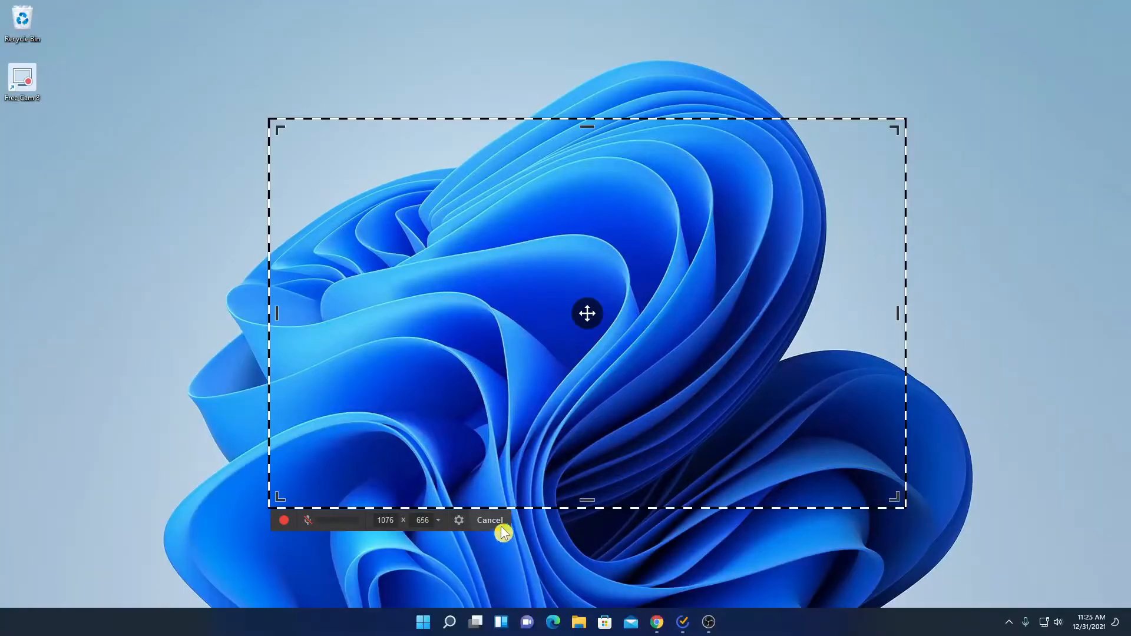
{"action": "mouse_move", "coordinate": [458, 519]}
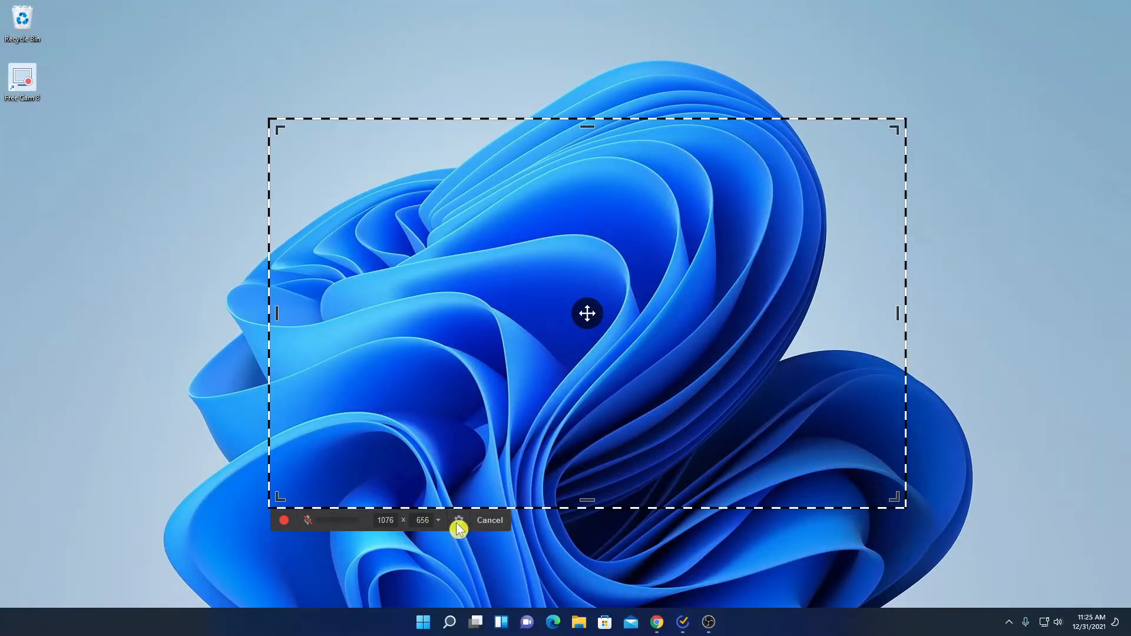
Step: Enable the Blue Snowball microphone in recording settings, keeping system sounds recorded
{"action": "left_click", "coordinate": [458, 520]}
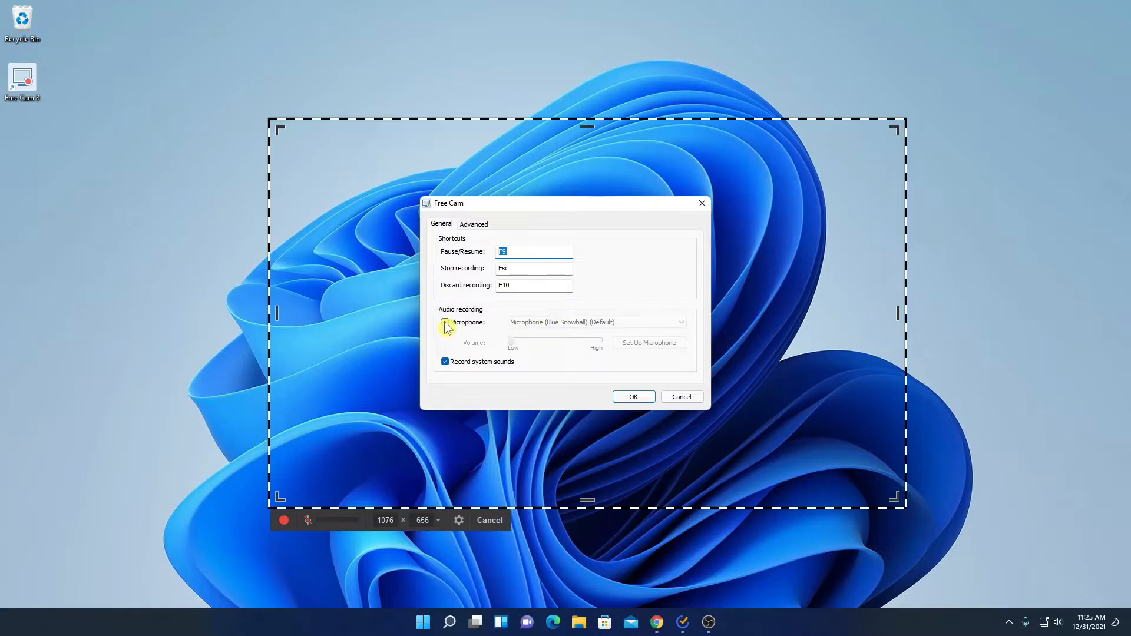
{"action": "left_click", "coordinate": [596, 322]}
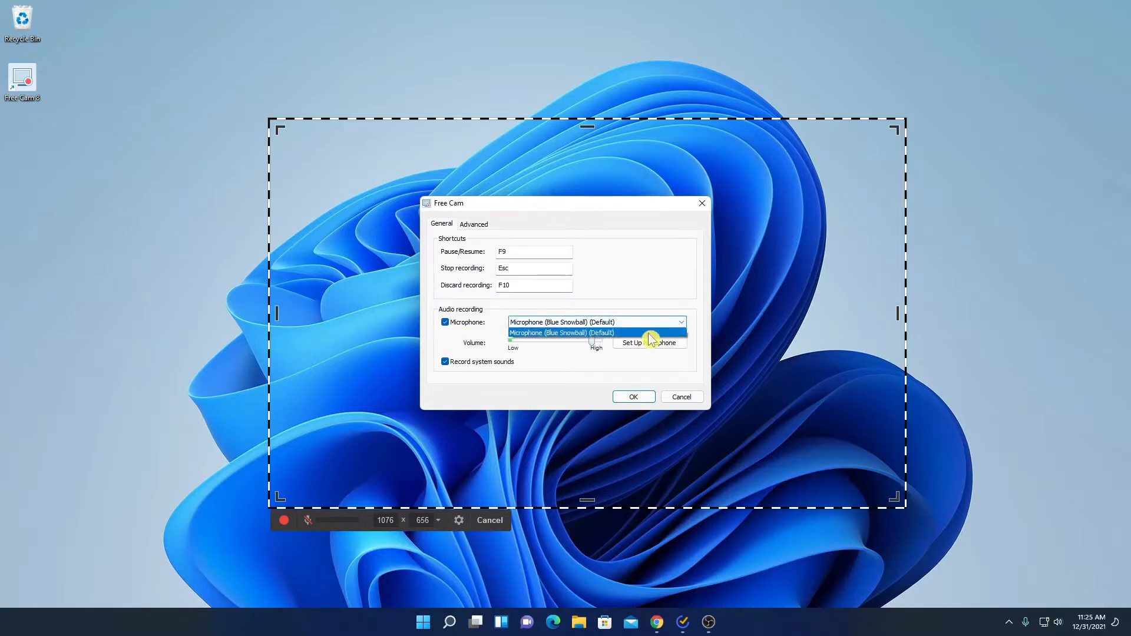
{"action": "left_click", "coordinate": [561, 332]}
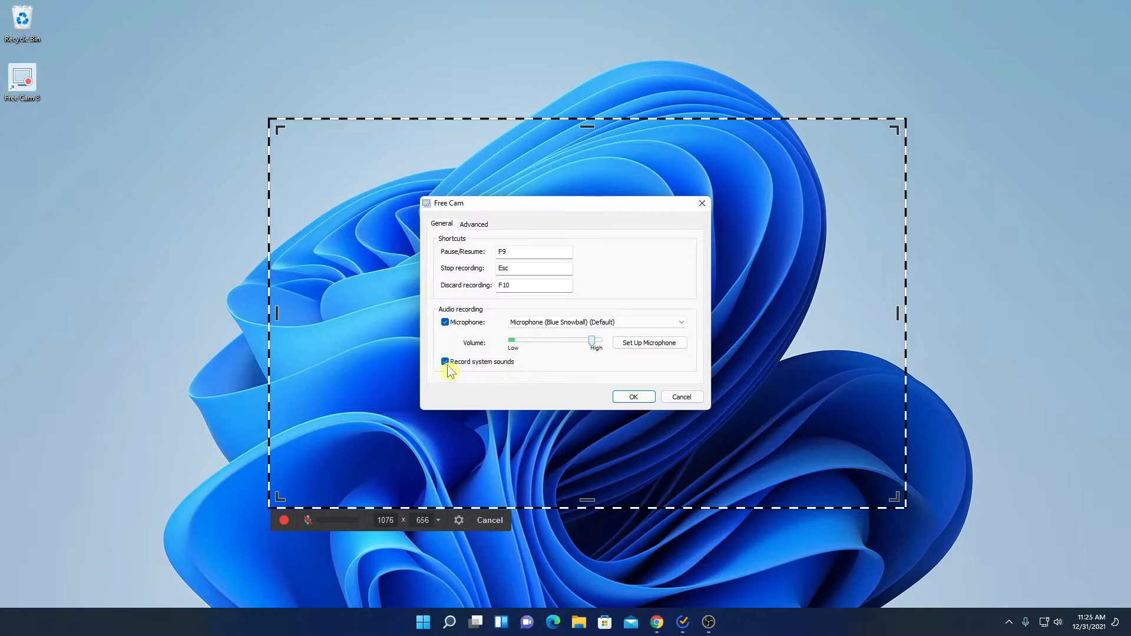
{"action": "left_click", "coordinate": [444, 362]}
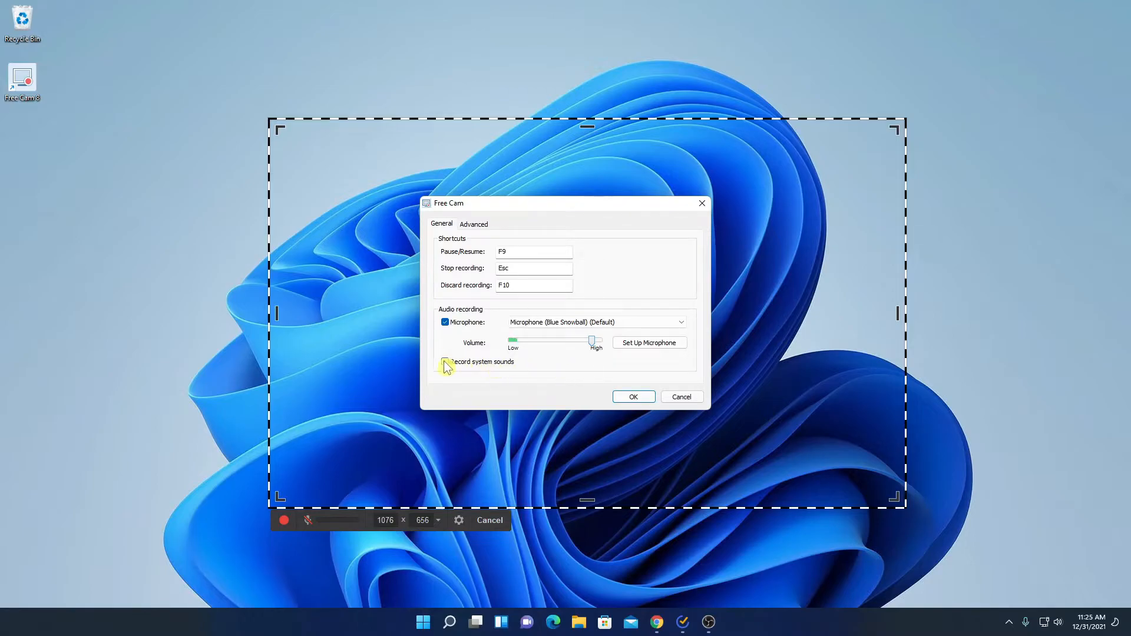
{"action": "left_click", "coordinate": [444, 362]}
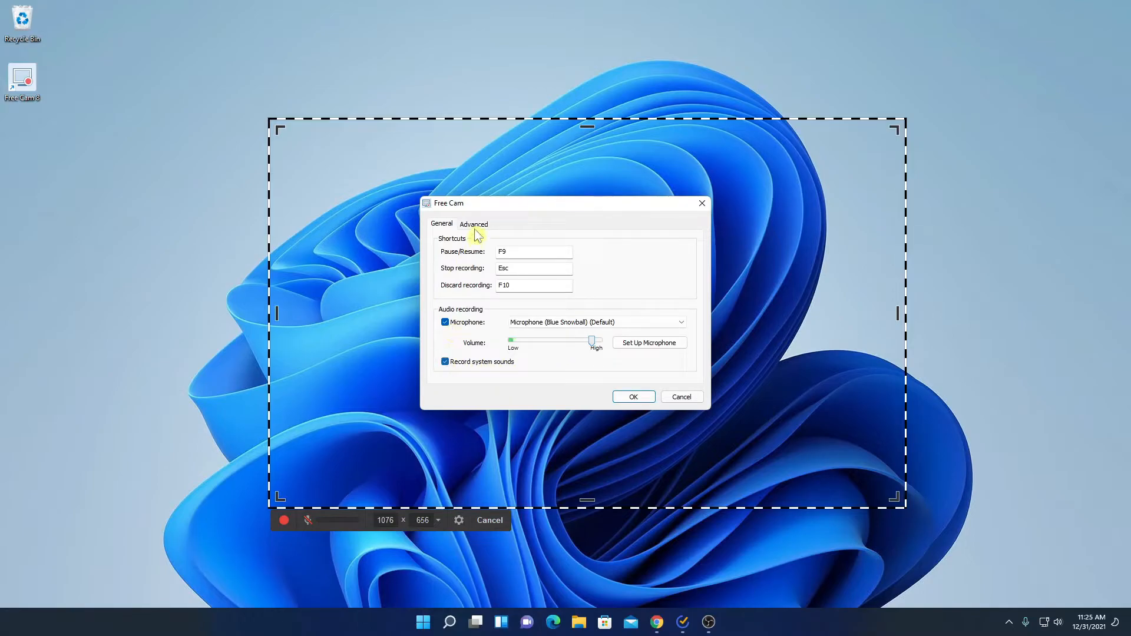
Step: Review the Advanced options, leaving cursor highlighting and click sounds on, and confirm with OK
{"action": "left_click", "coordinate": [474, 223]}
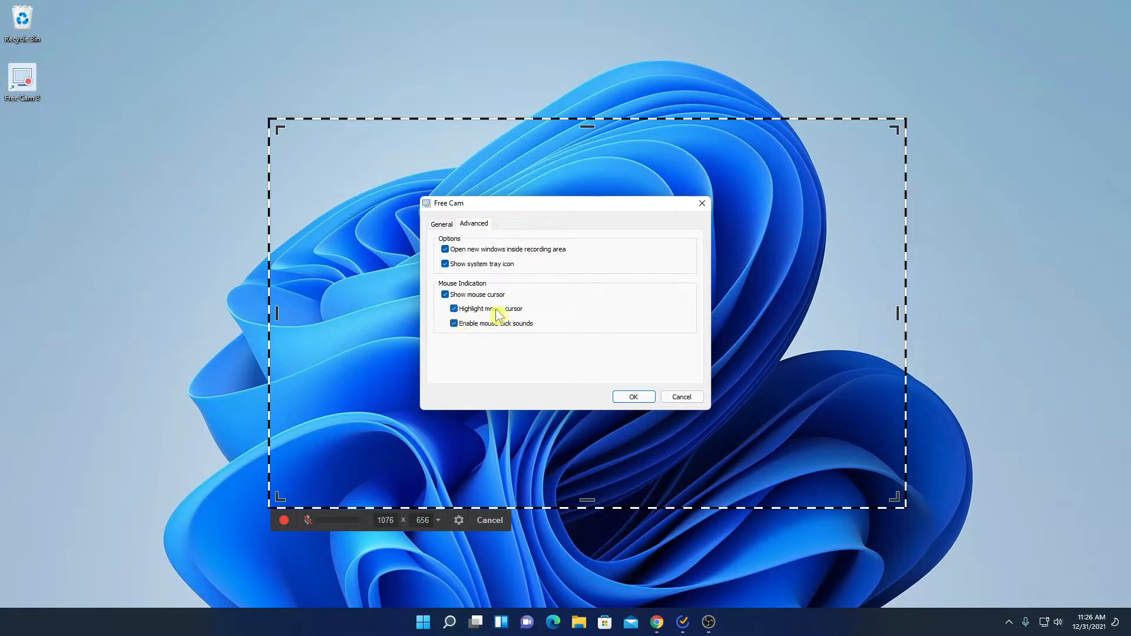
{"action": "left_click", "coordinate": [633, 397]}
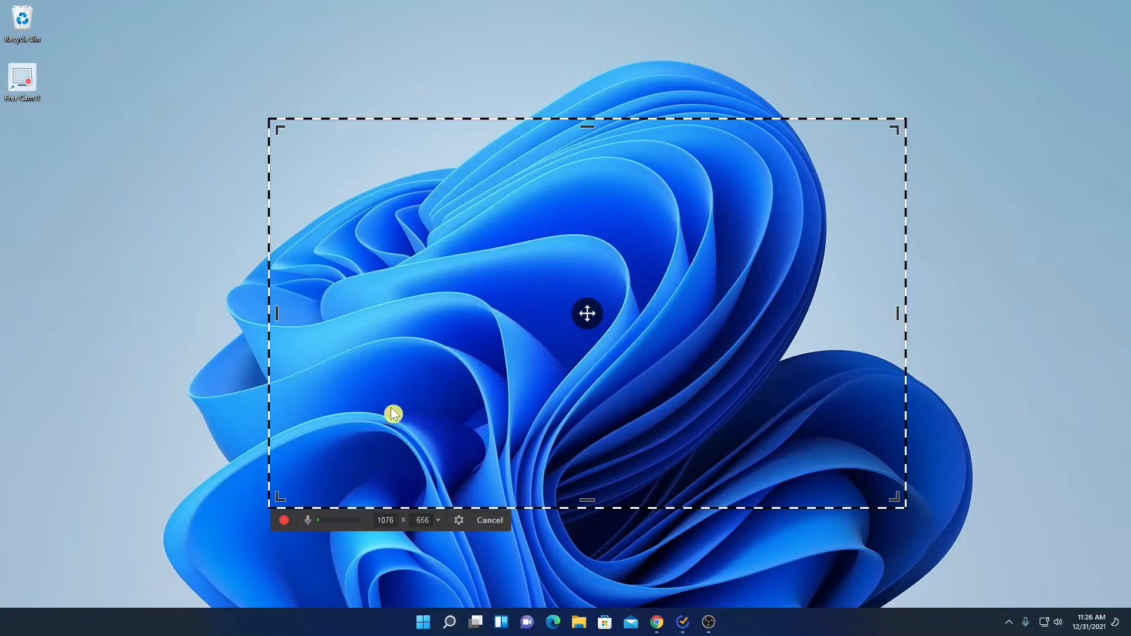
Step: Record about six seconds of the marked area and finish to the preview window
{"action": "left_click", "coordinate": [284, 519]}
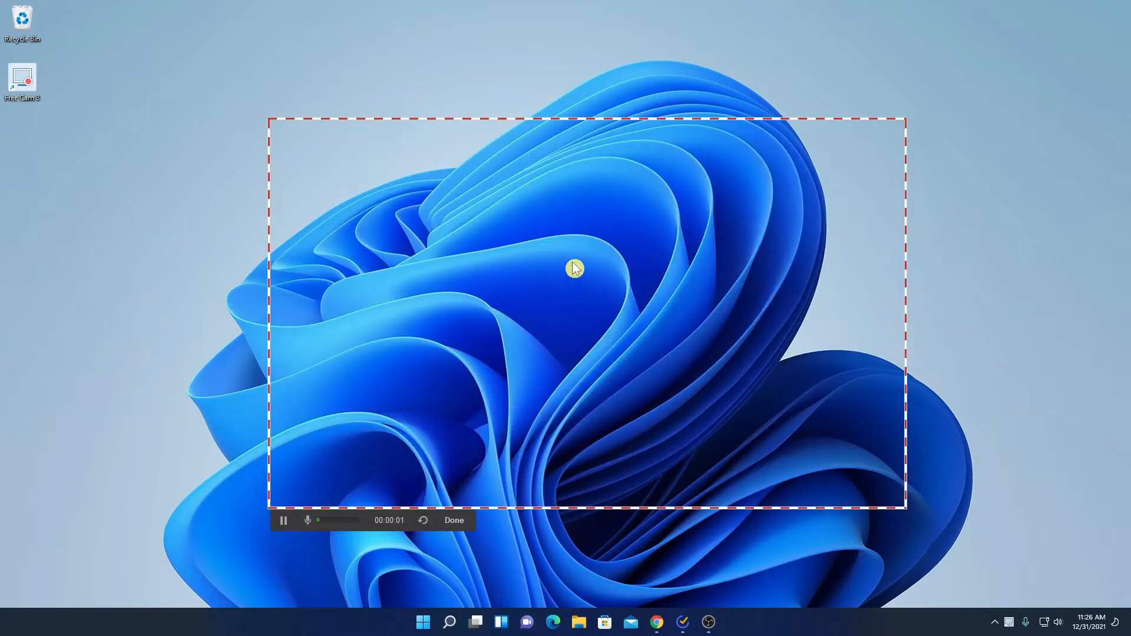
{"action": "mouse_move", "coordinate": [635, 278]}
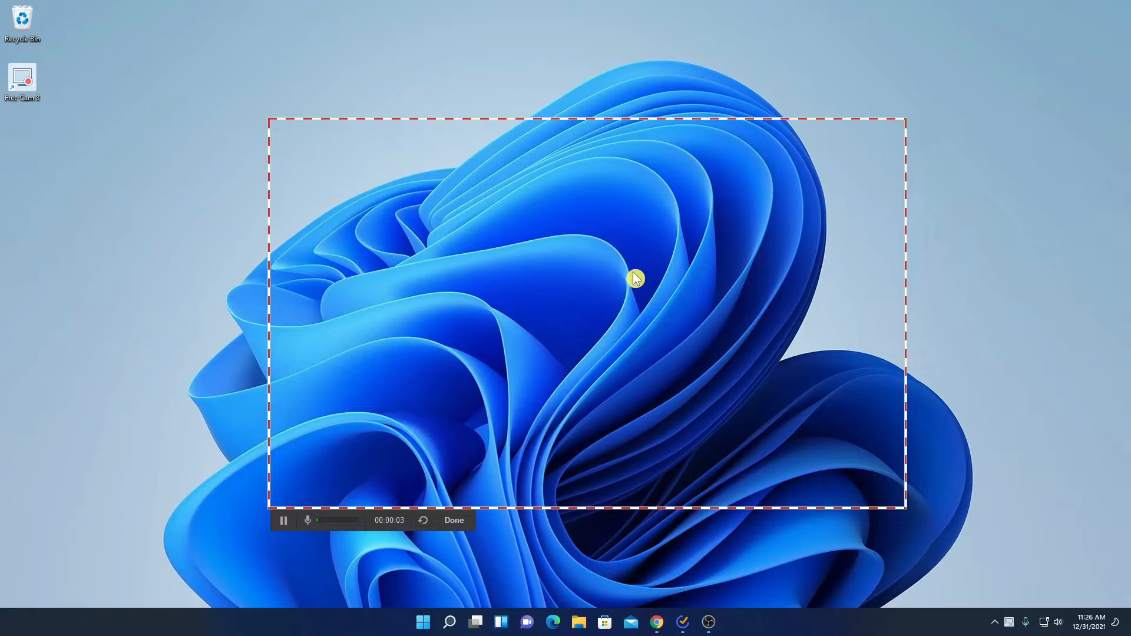
{"action": "mouse_move", "coordinate": [452, 519]}
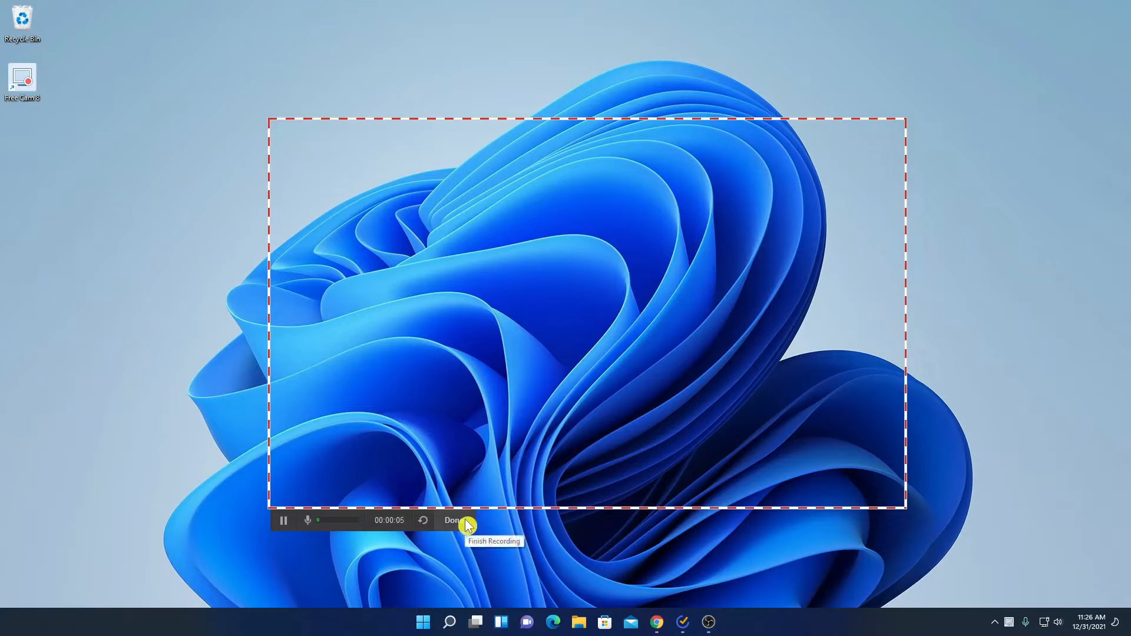
{"action": "left_click", "coordinate": [452, 520]}
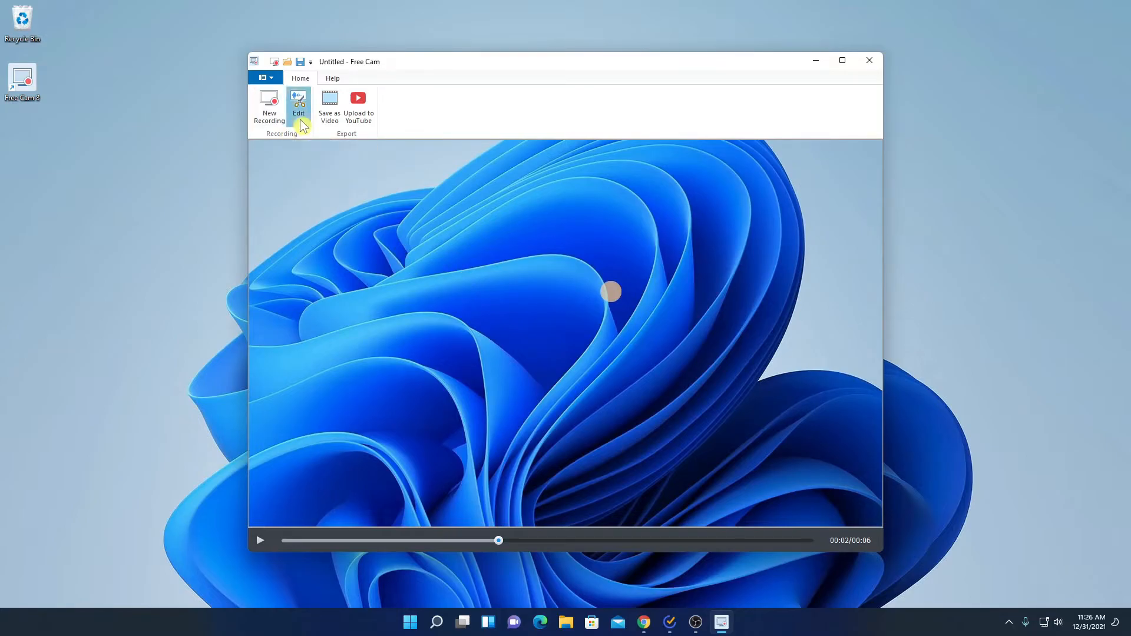
Step: Send the six-second clip to the Video Editor from the Home ribbon's Edit command
{"action": "left_click", "coordinate": [298, 108]}
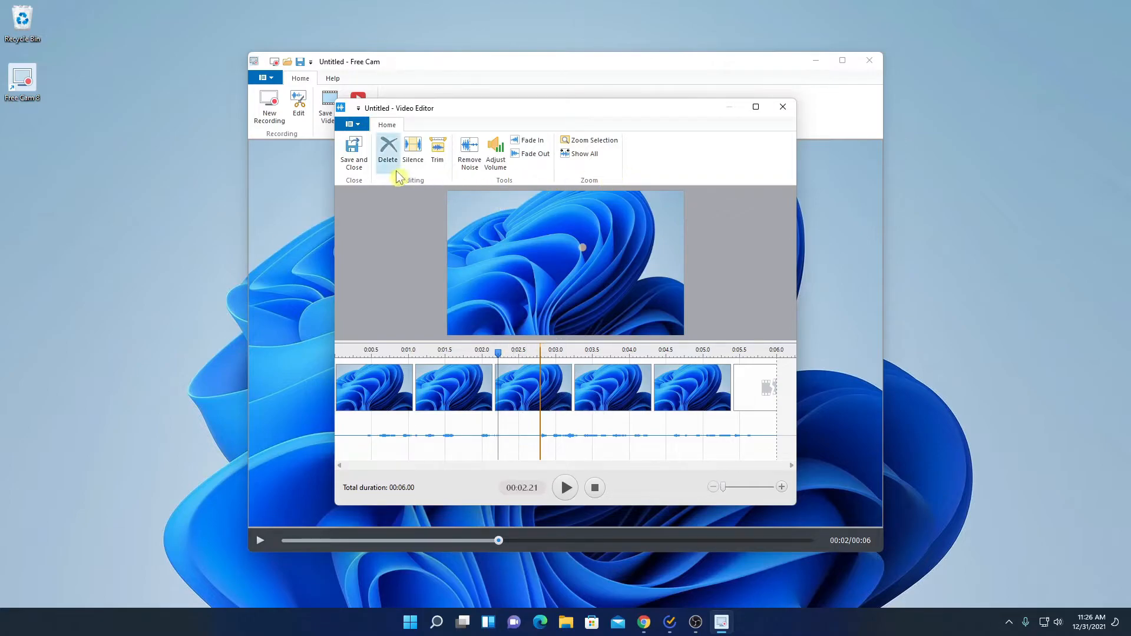
{"action": "mouse_move", "coordinate": [438, 152]}
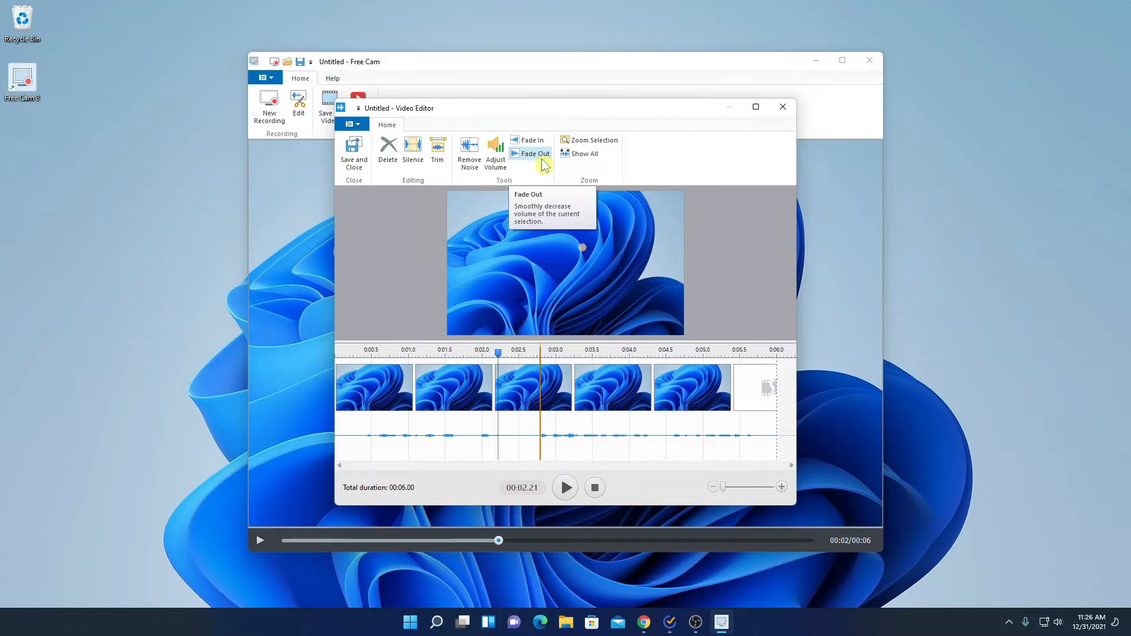
{"action": "mouse_move", "coordinate": [609, 140]}
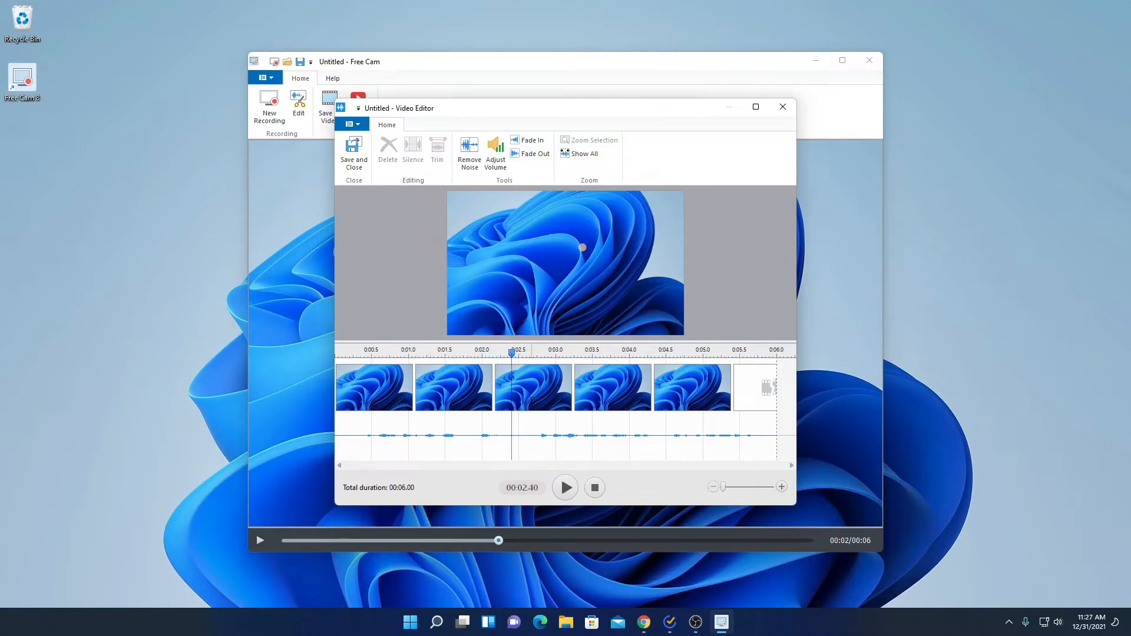
Step: Sample background noise near the two-second mark and remove noise across the whole recording
{"action": "left_click", "coordinate": [530, 353]}
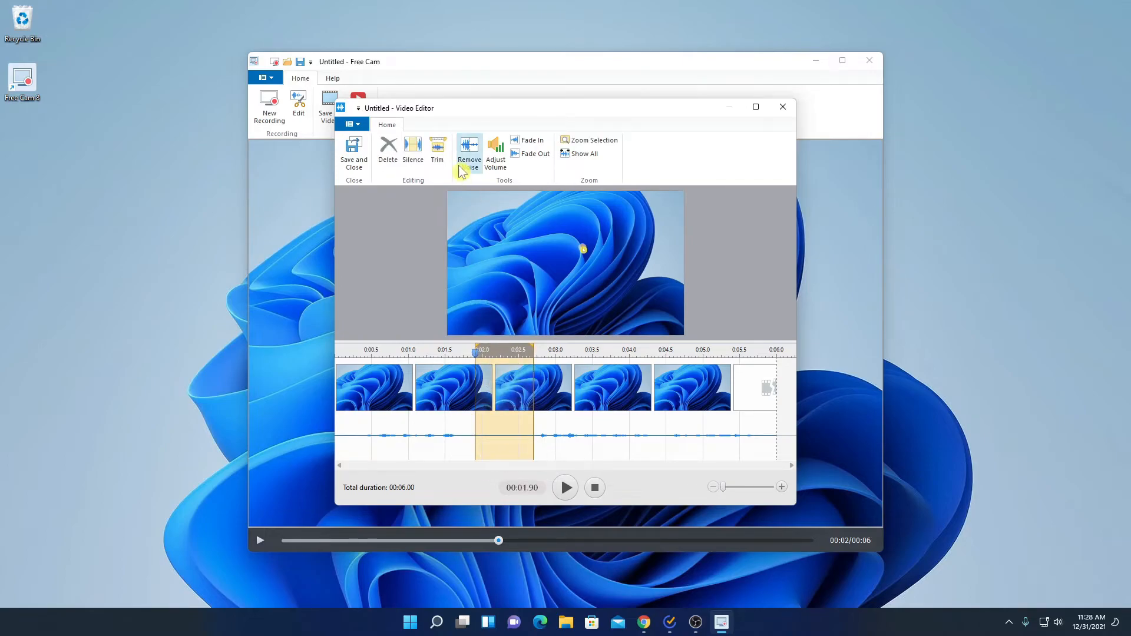
{"action": "left_click", "coordinate": [468, 150]}
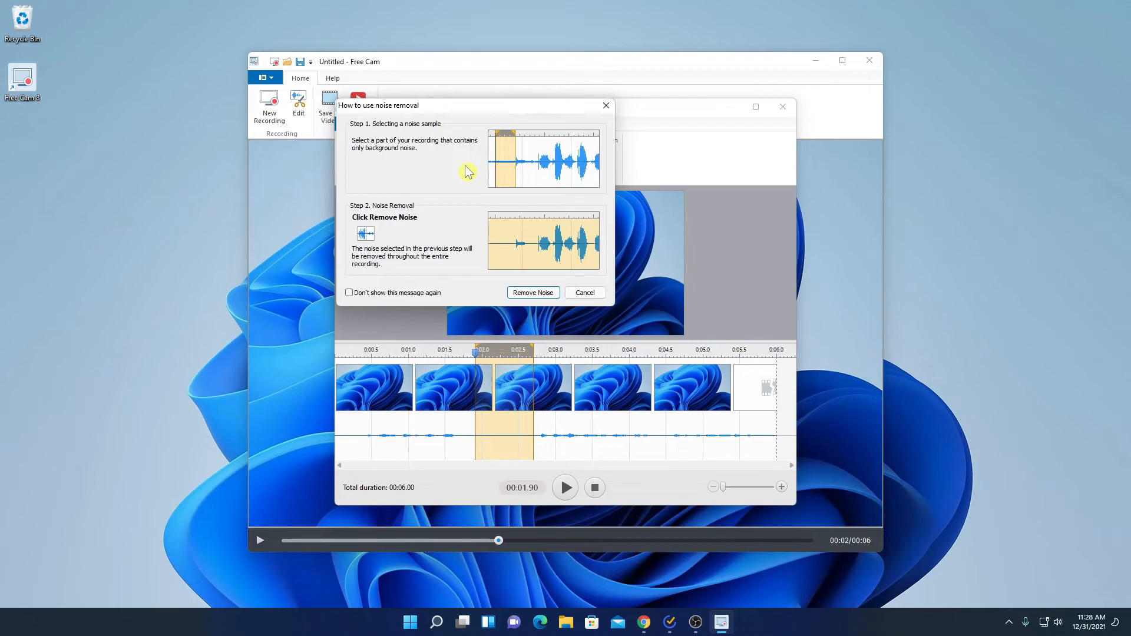
{"action": "mouse_move", "coordinate": [495, 198]}
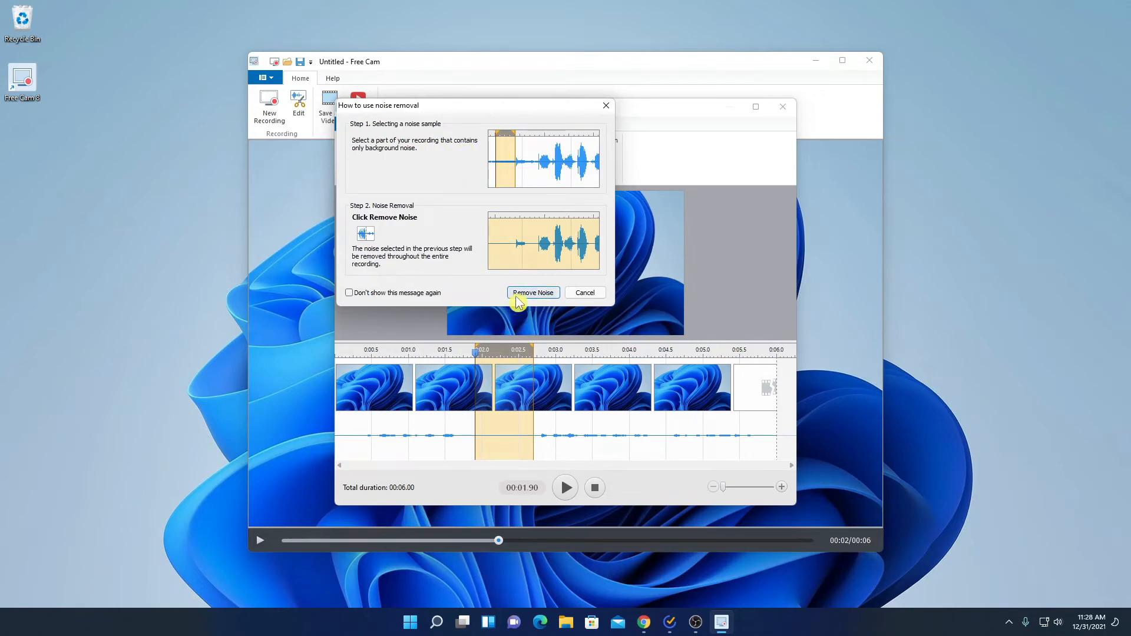
{"action": "left_click", "coordinate": [532, 292]}
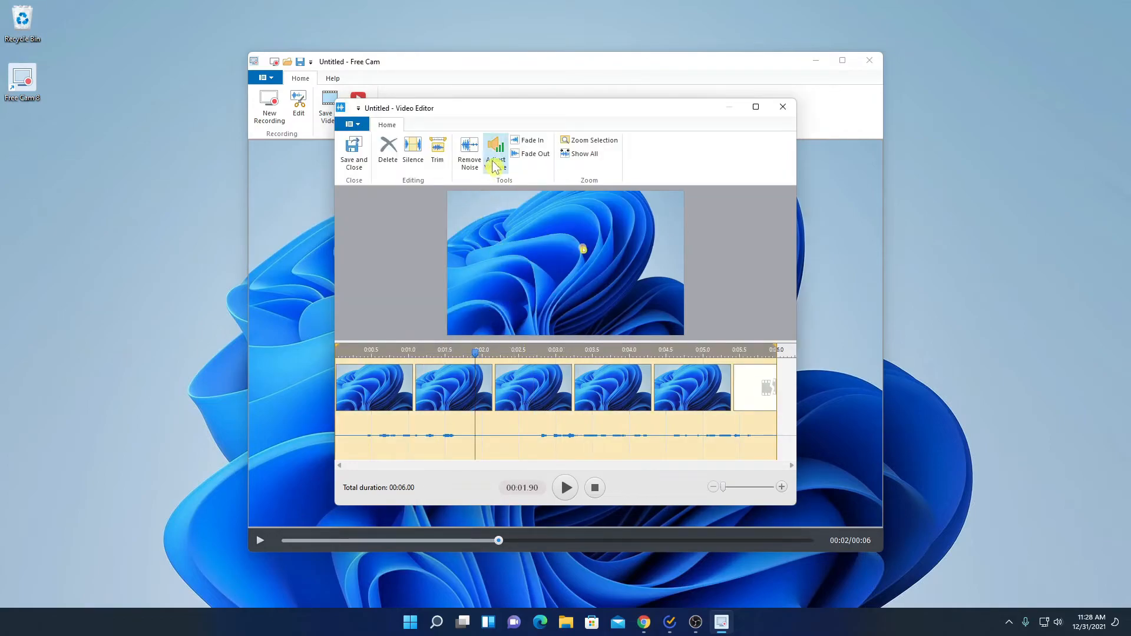
Step: Boost the recording's volume to 239% with Adjust Volume
{"action": "left_click", "coordinate": [495, 152]}
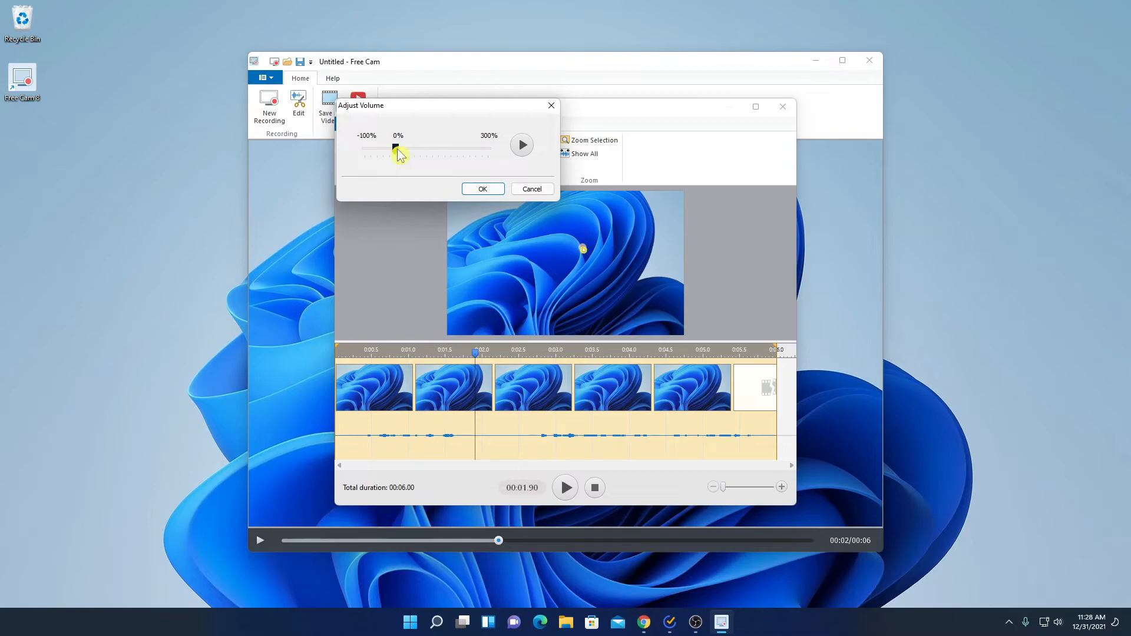
{"action": "left_click_drag", "start_coordinate": [393, 149], "coordinate": [452, 148]}
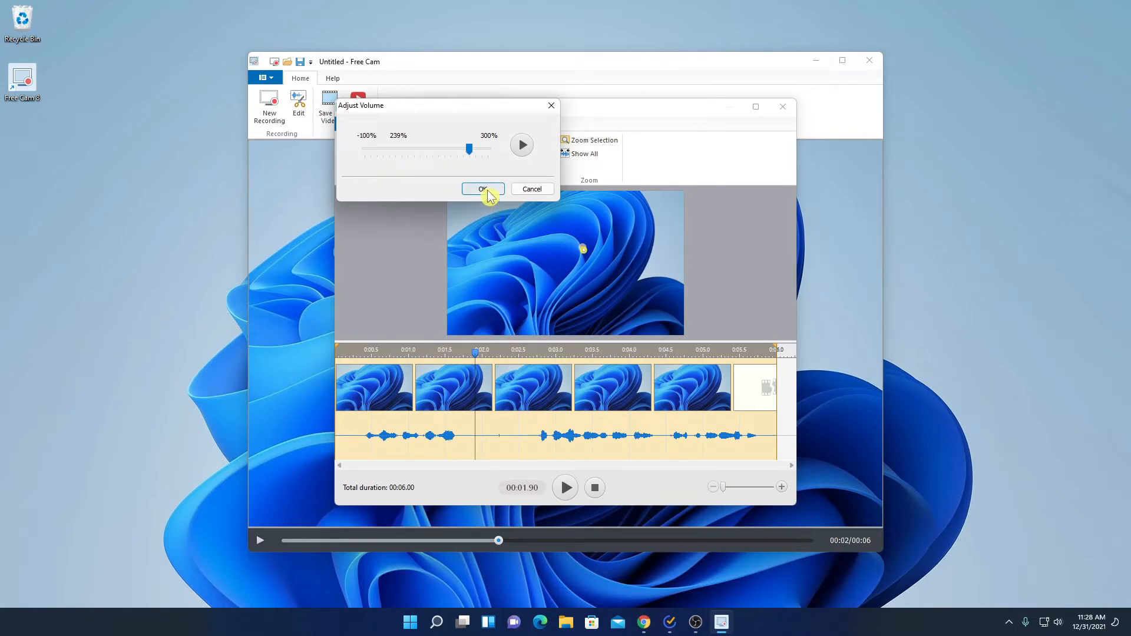
{"action": "left_click", "coordinate": [483, 188]}
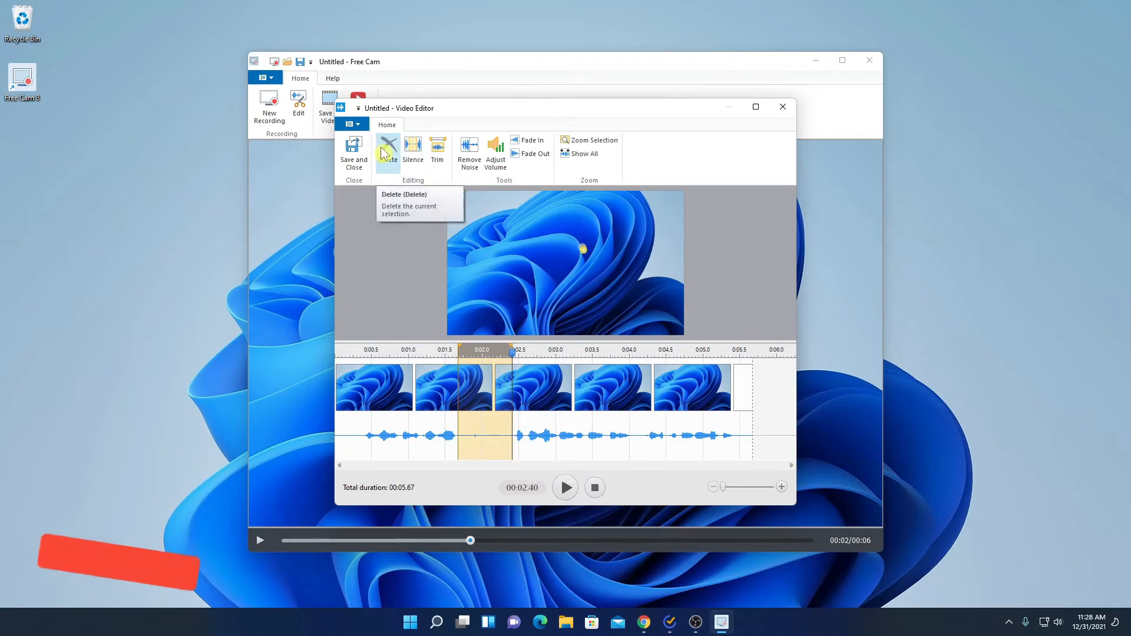
Step: Delete the selected stretch to about four seconds and Save and Close the editor
{"action": "left_click", "coordinate": [387, 152]}
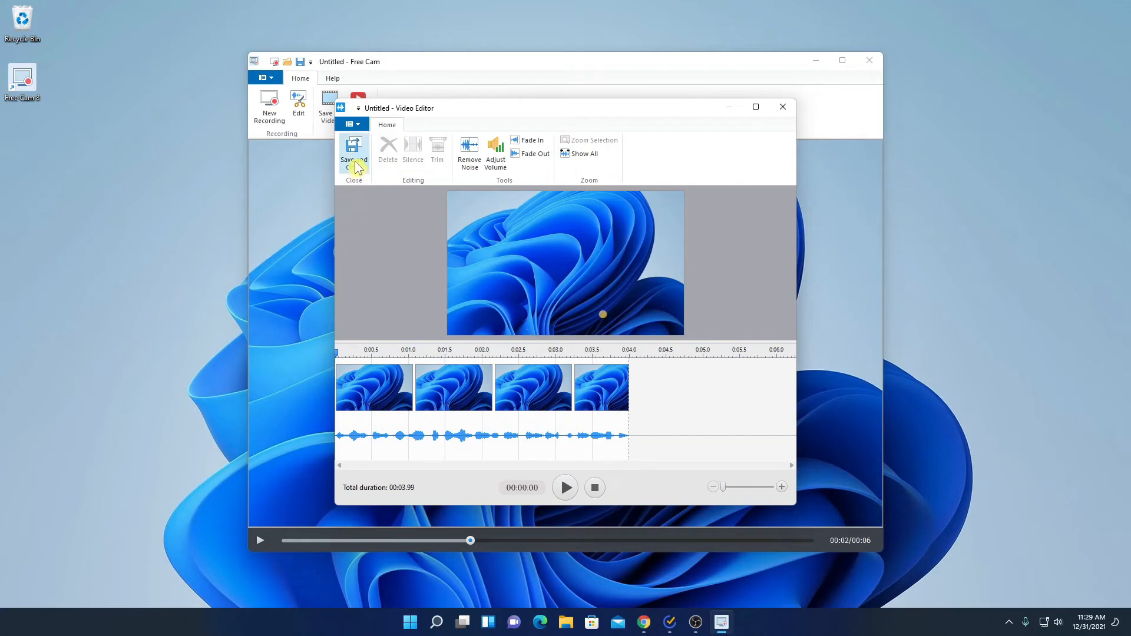
{"action": "left_click", "coordinate": [354, 152]}
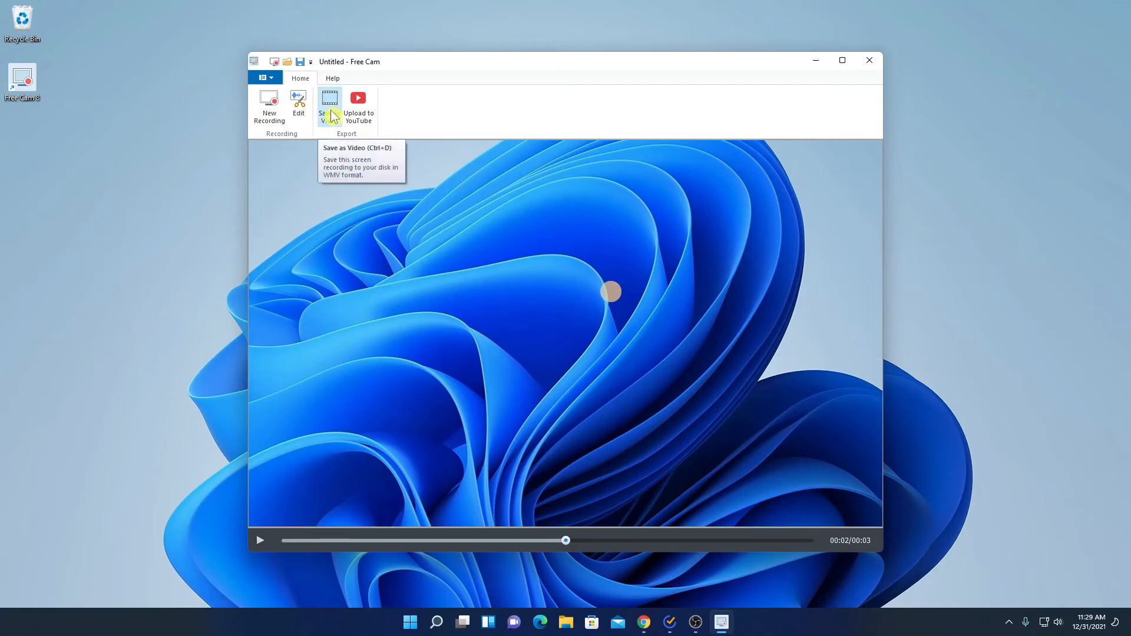
Step: Export the recording as Demo.wmv to the Desktop via Save as Video
{"action": "left_click", "coordinate": [329, 102]}
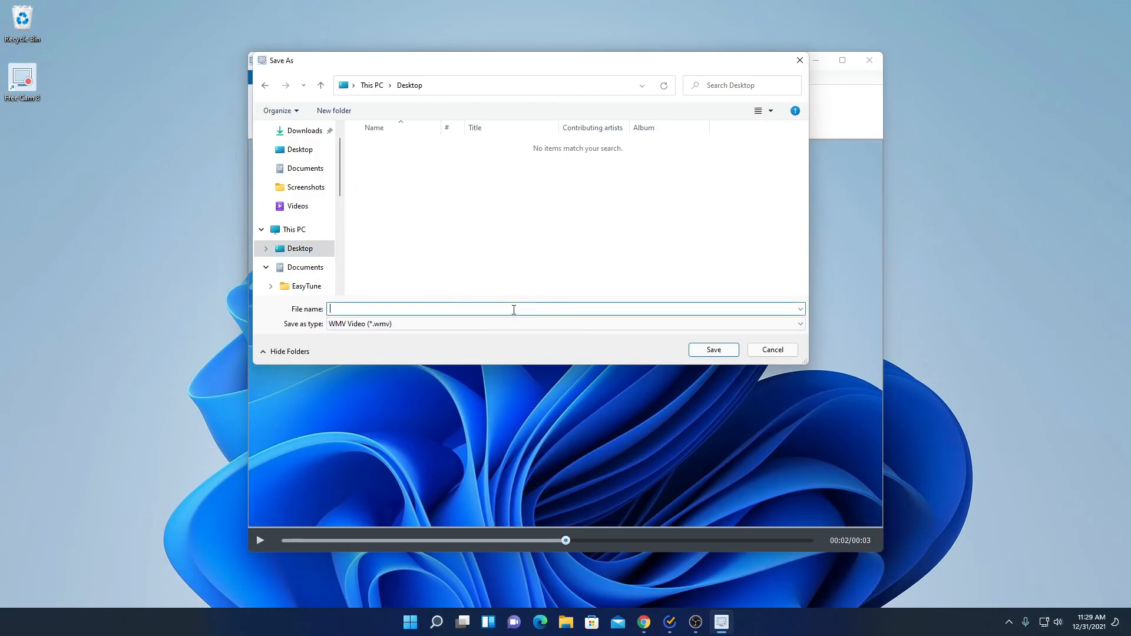
{"action": "type", "text": "Demo"}
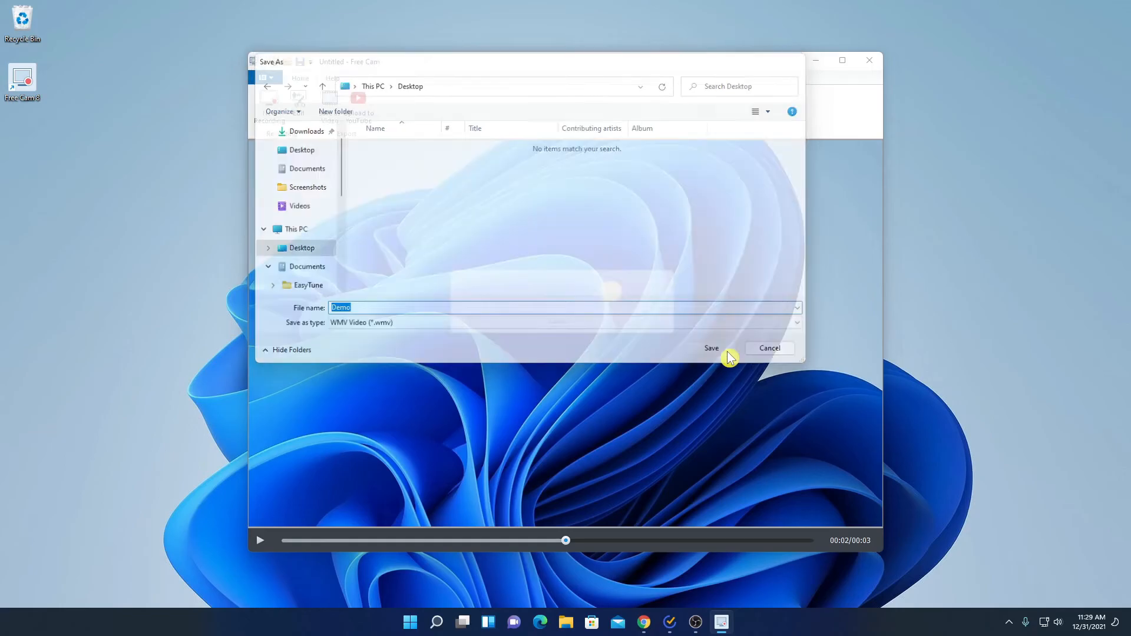
{"action": "left_click", "coordinate": [710, 347]}
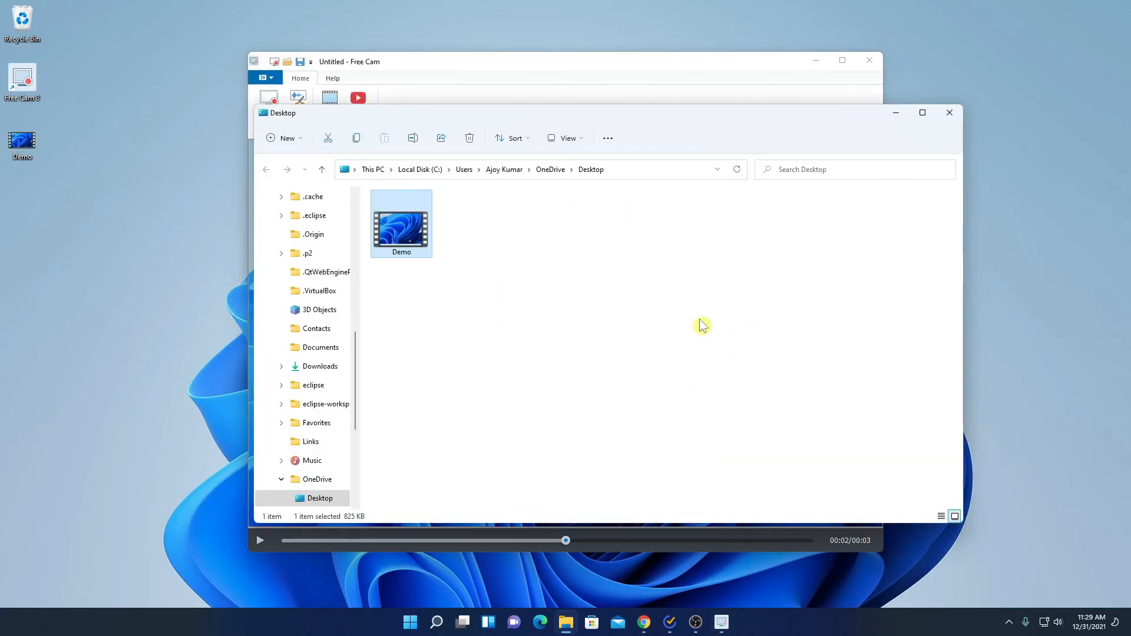
Step: Close File Explorer and Free Cam, leaving the desktop with the Demo video icon
{"action": "left_click", "coordinate": [950, 113]}
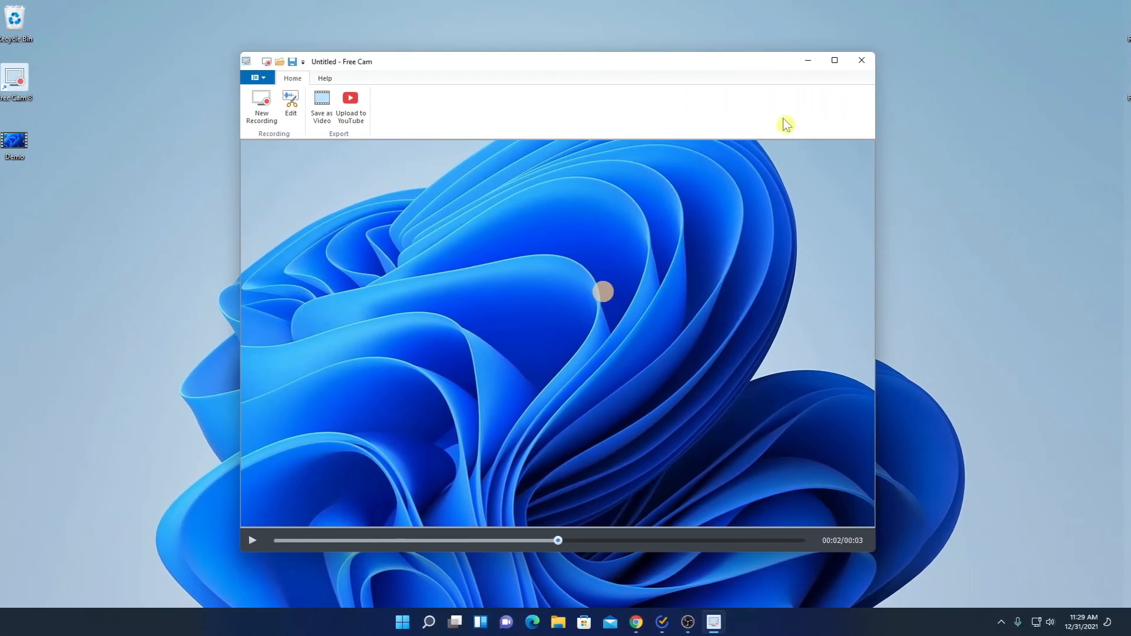
{"action": "left_click", "coordinate": [860, 60]}
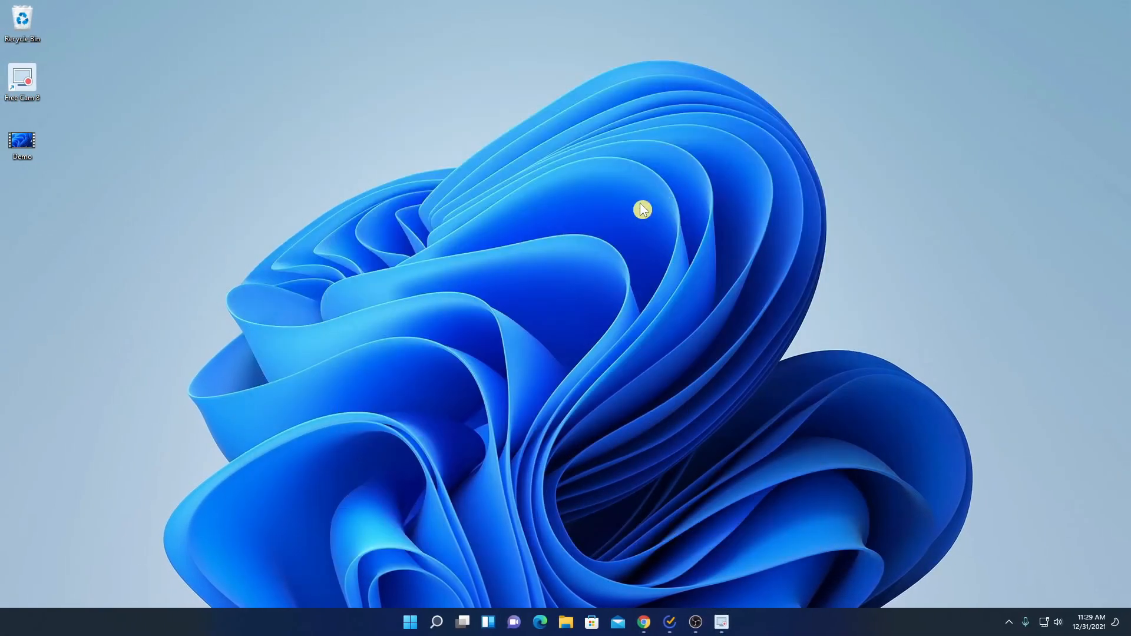